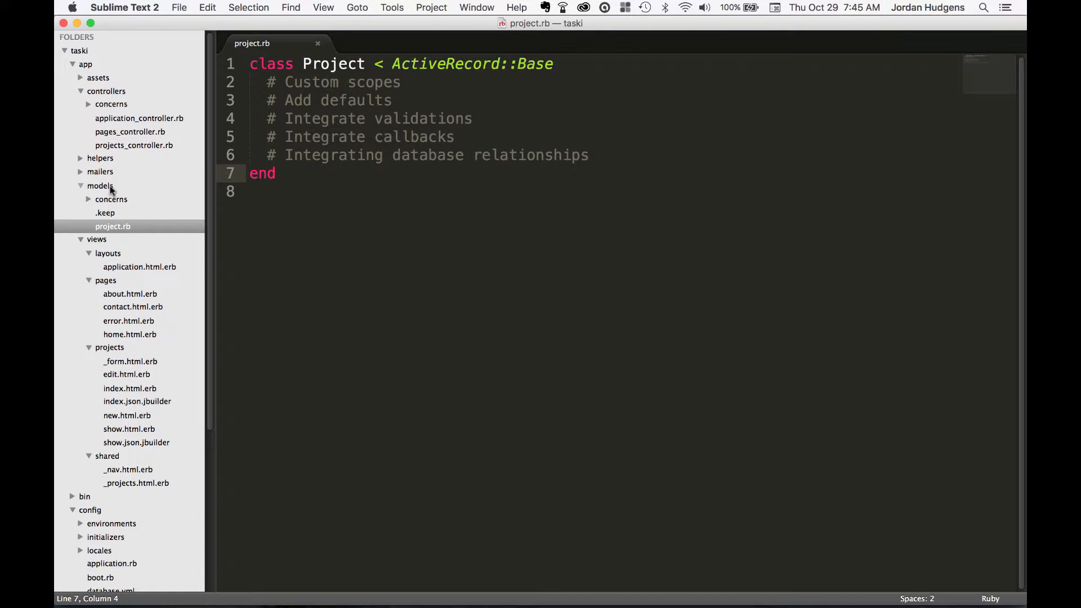
# Step: Create a new file in the models folder and save it as counter.rb
pyautogui.rightClick(101, 185)
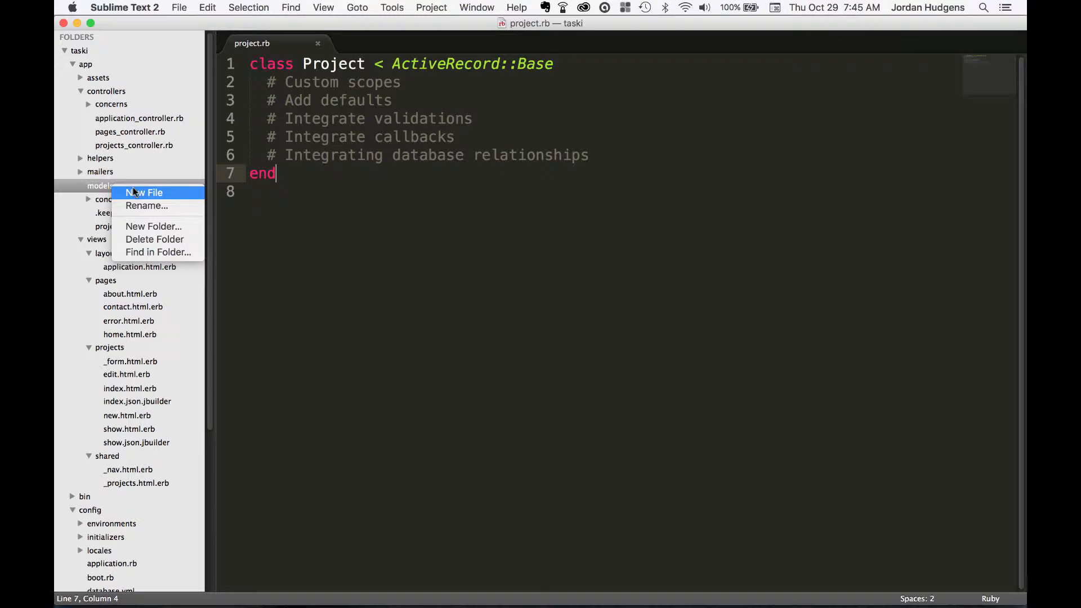
pyautogui.click(144, 193)
pyautogui.write('c')
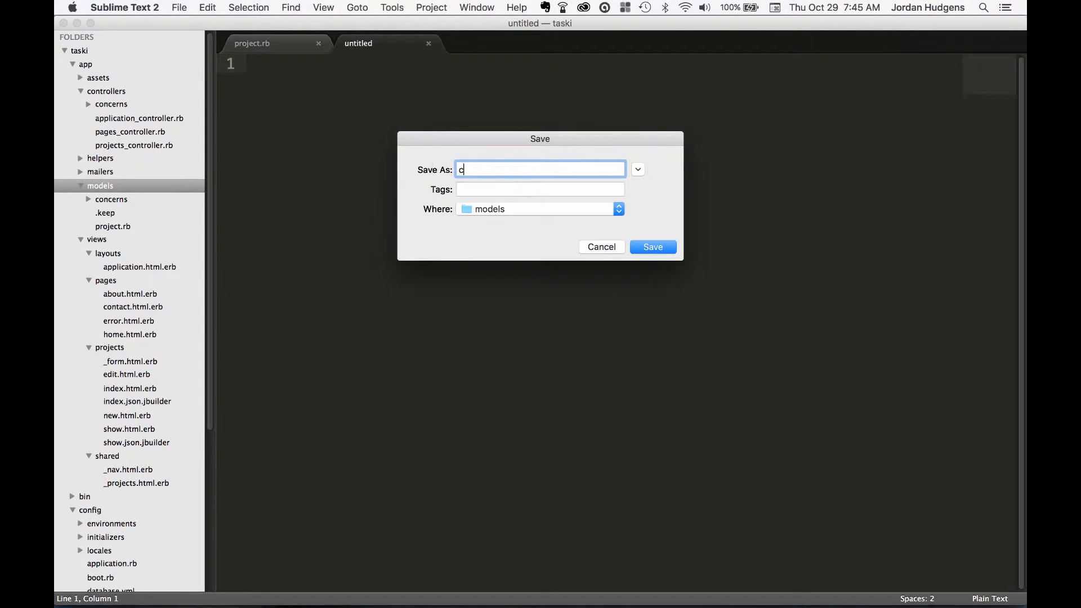
pyautogui.write('ounter.rb')
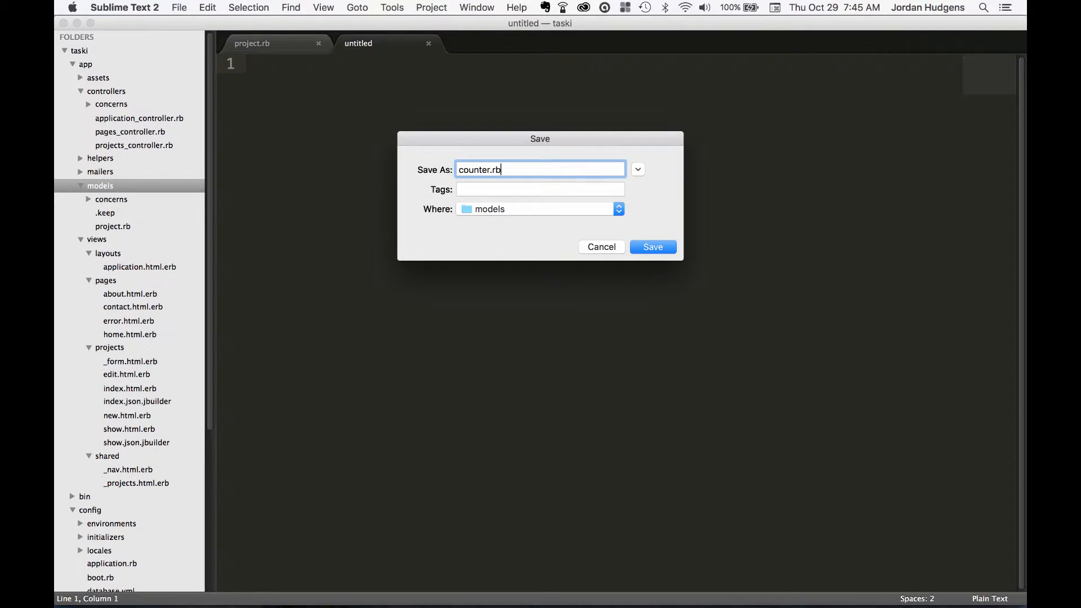
pyautogui.click(651, 247)
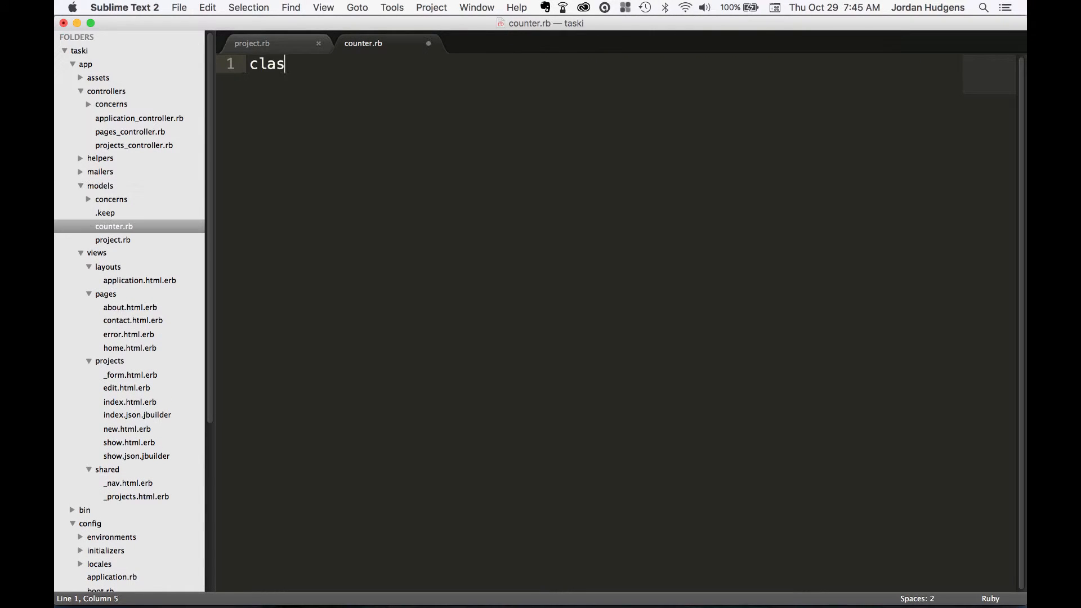
# Step: Write a Counter class with a def self. method stub closed by end
pyautogui.write('s Counter')
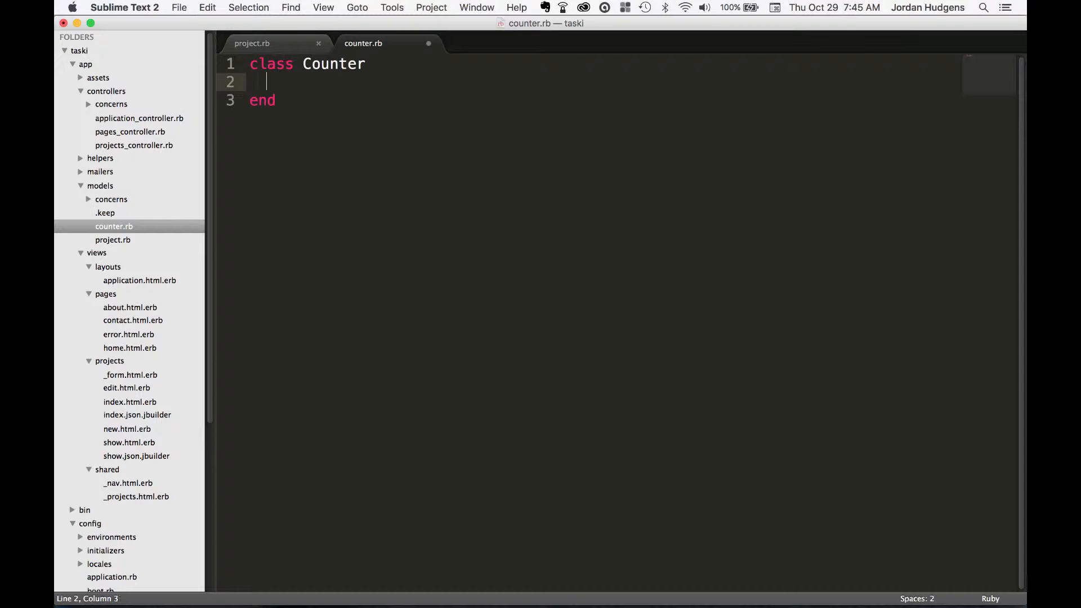
pyautogui.write('def')
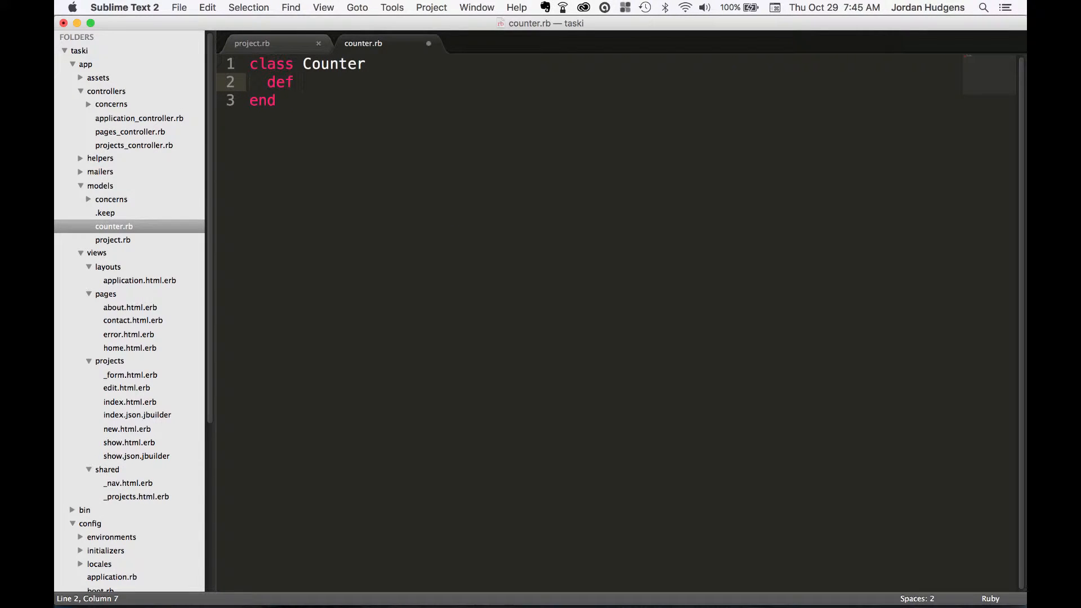
pyautogui.write('self.')
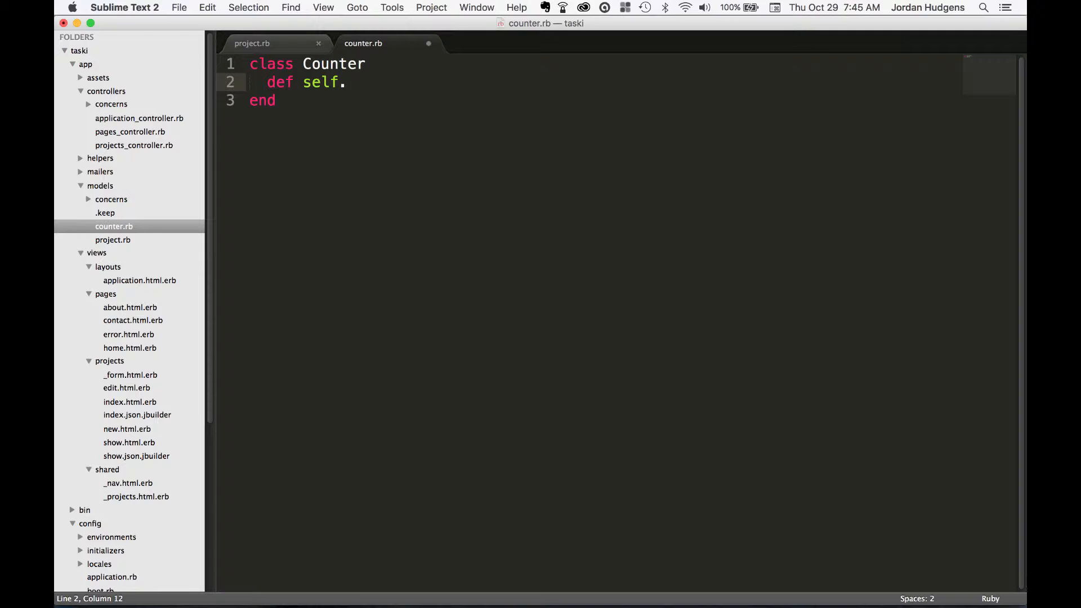
pyautogui.press('backspace')
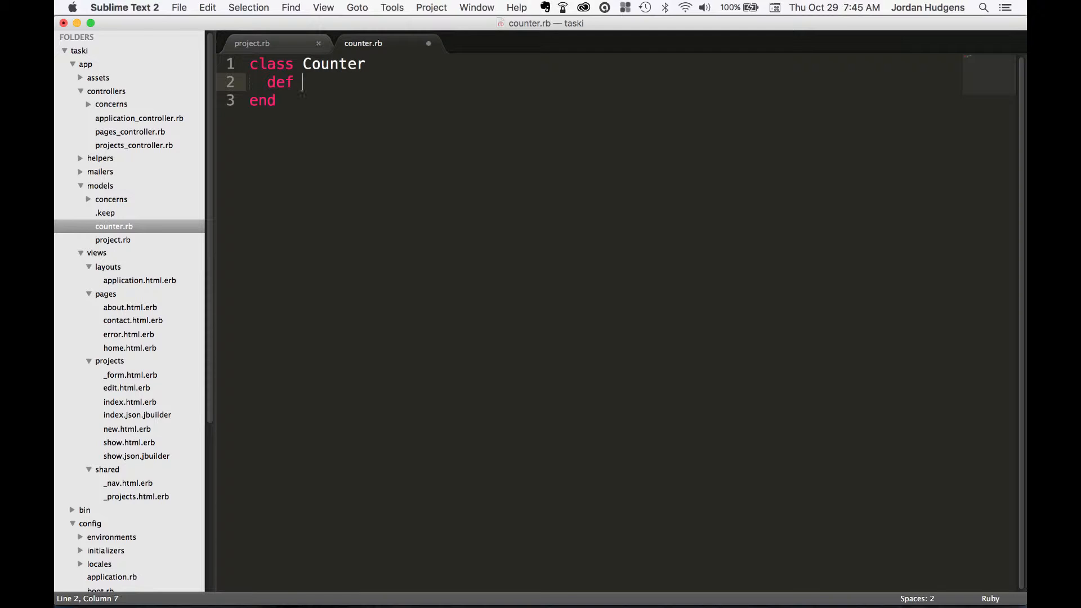
pyautogui.write('asd')
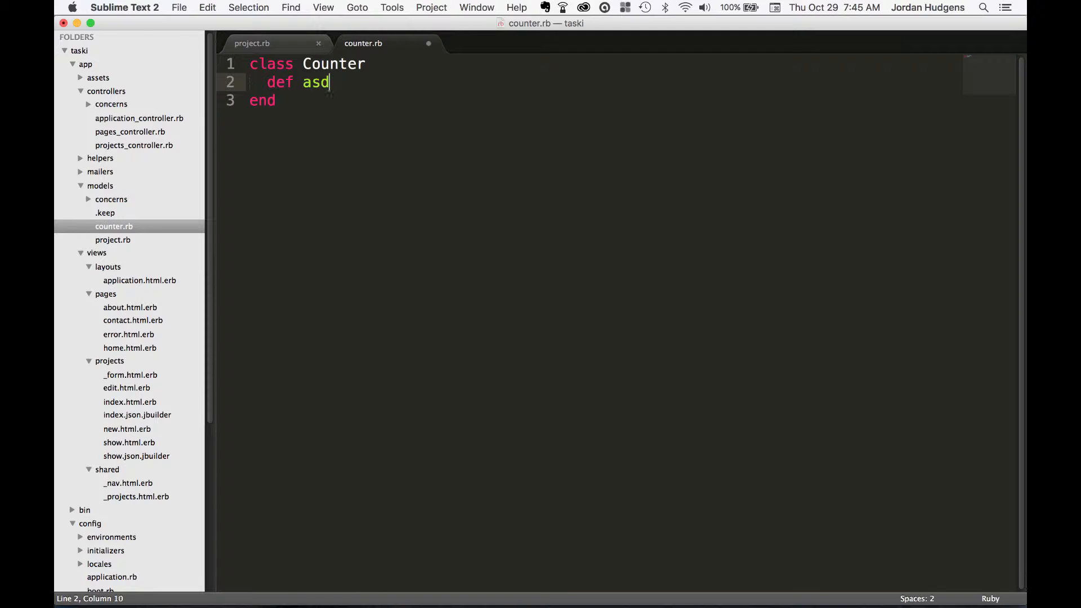
pyautogui.write('self.')
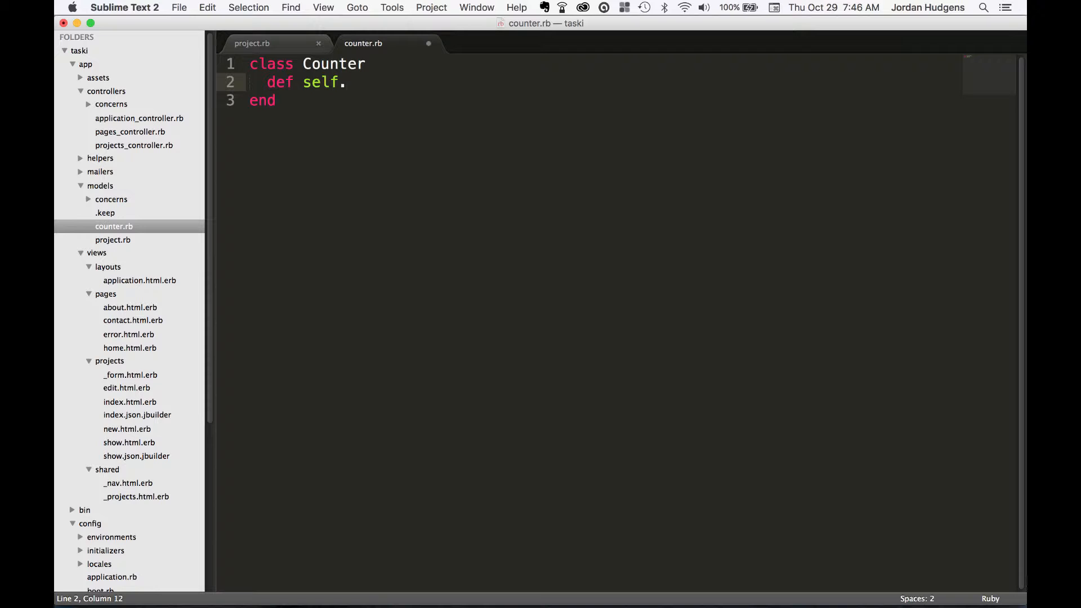
pyautogui.press('enter')
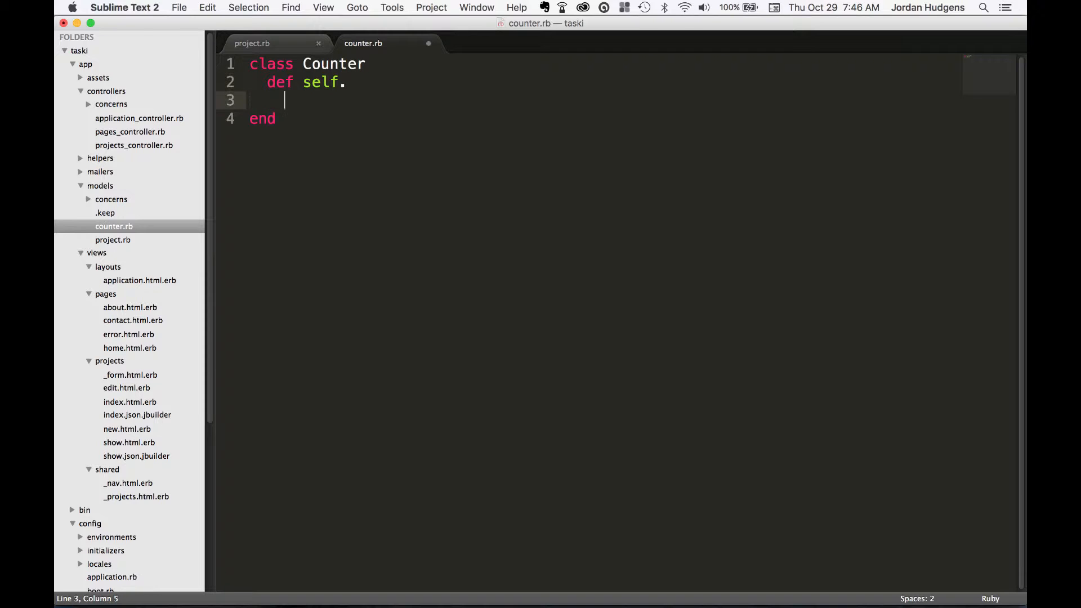
pyautogui.write('end')
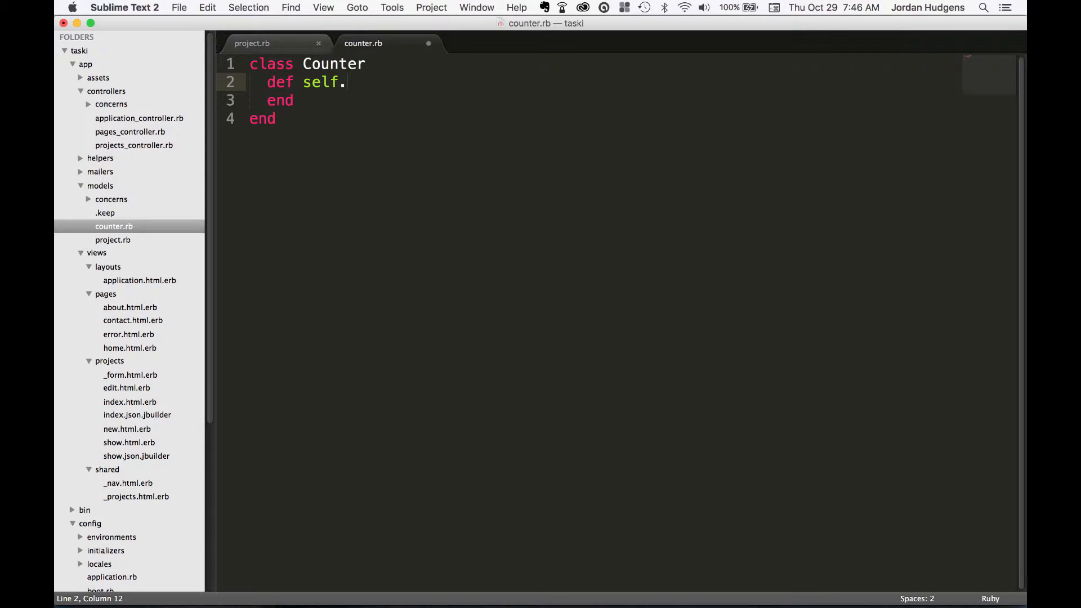
# Step: Complete the def line as self.calculate_percent_complete(completed_tasks, total_tasks)
pyautogui.write('cal')
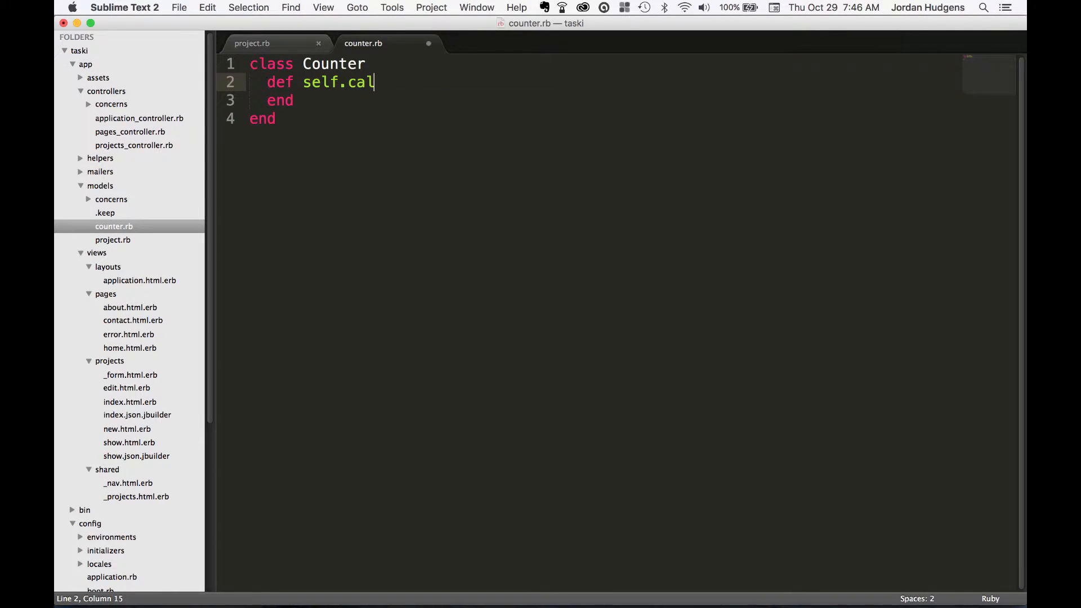
pyautogui.write('culate_')
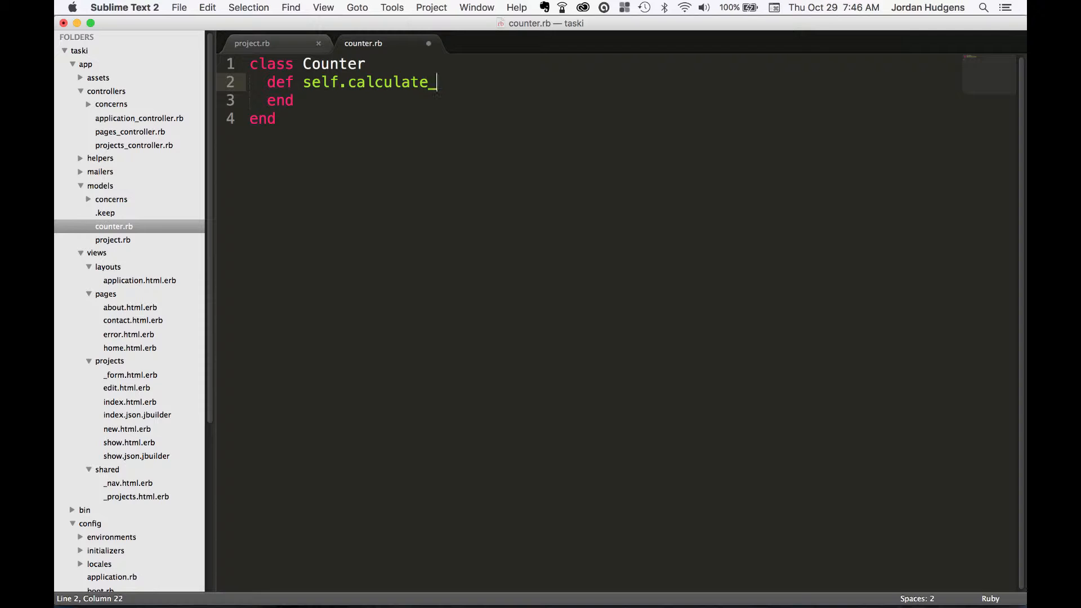
pyautogui.write('percent_')
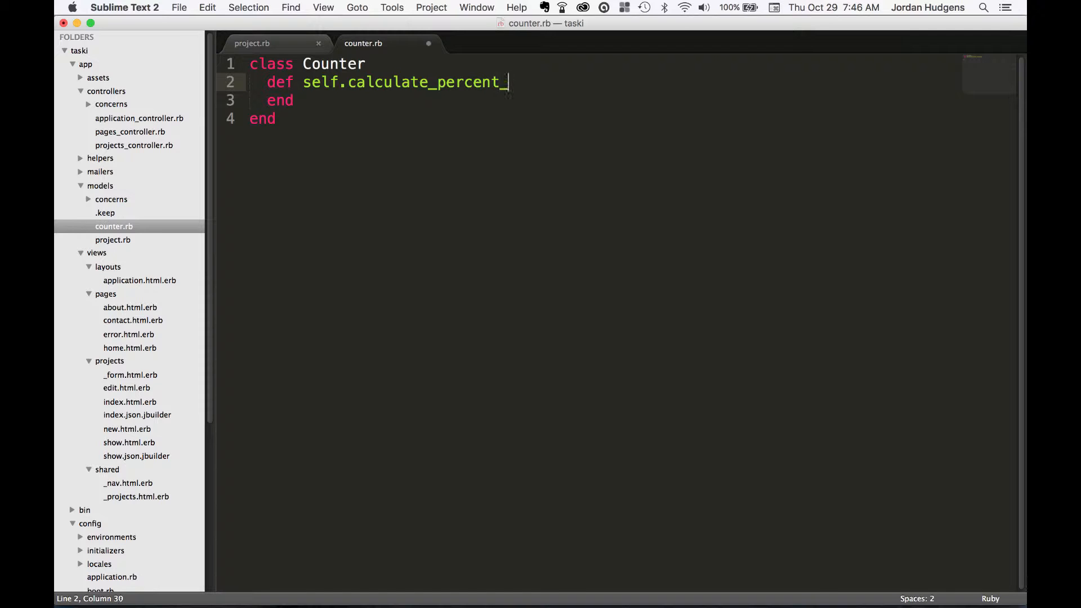
pyautogui.write('complete')
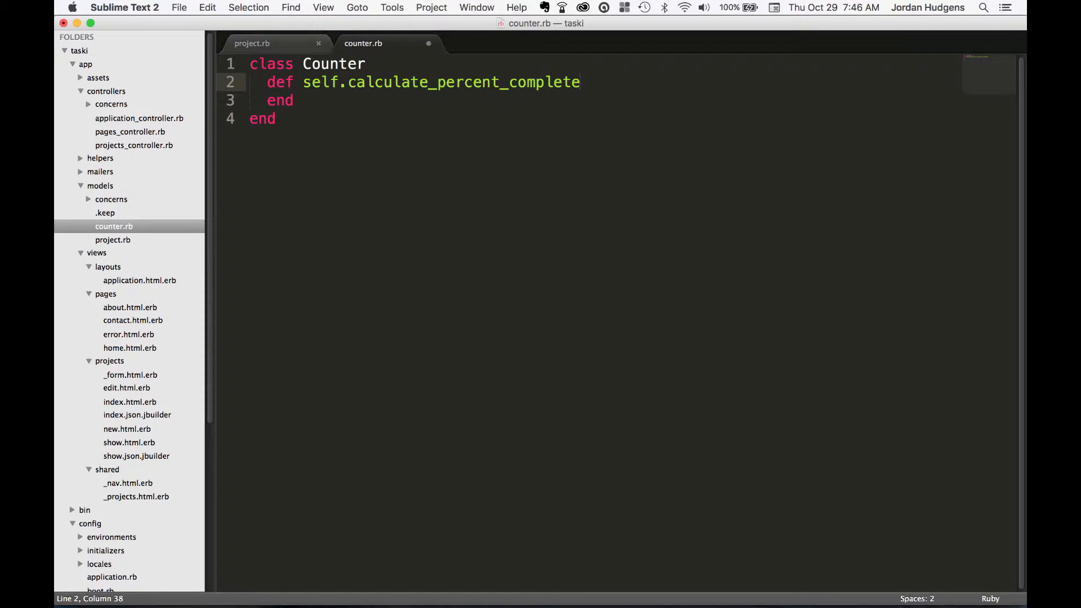
pyautogui.write('(complete')
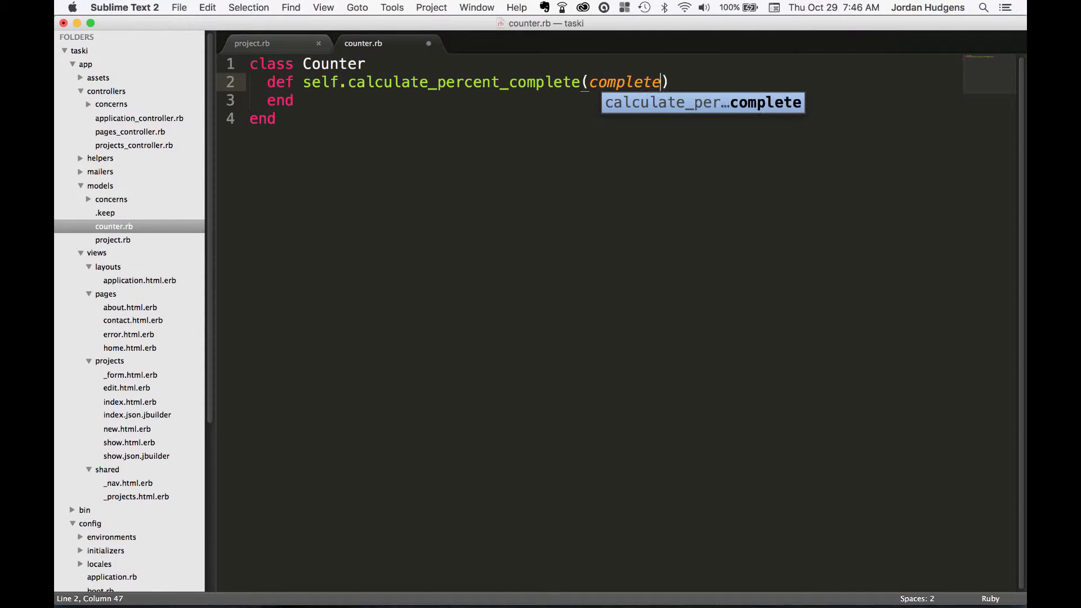
pyautogui.write('d_tasks')
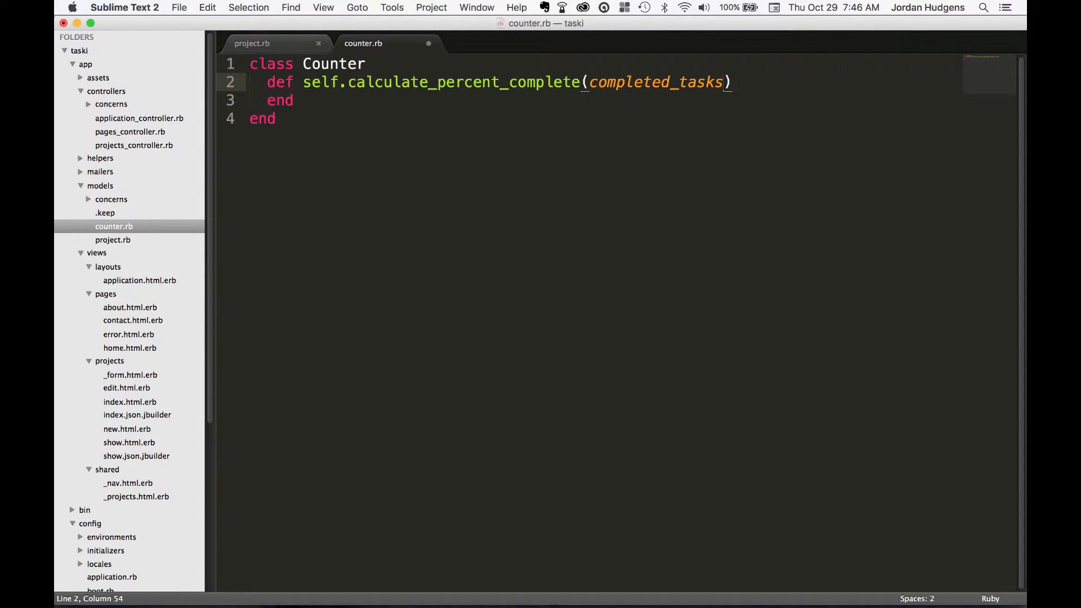
pyautogui.write(', tot')
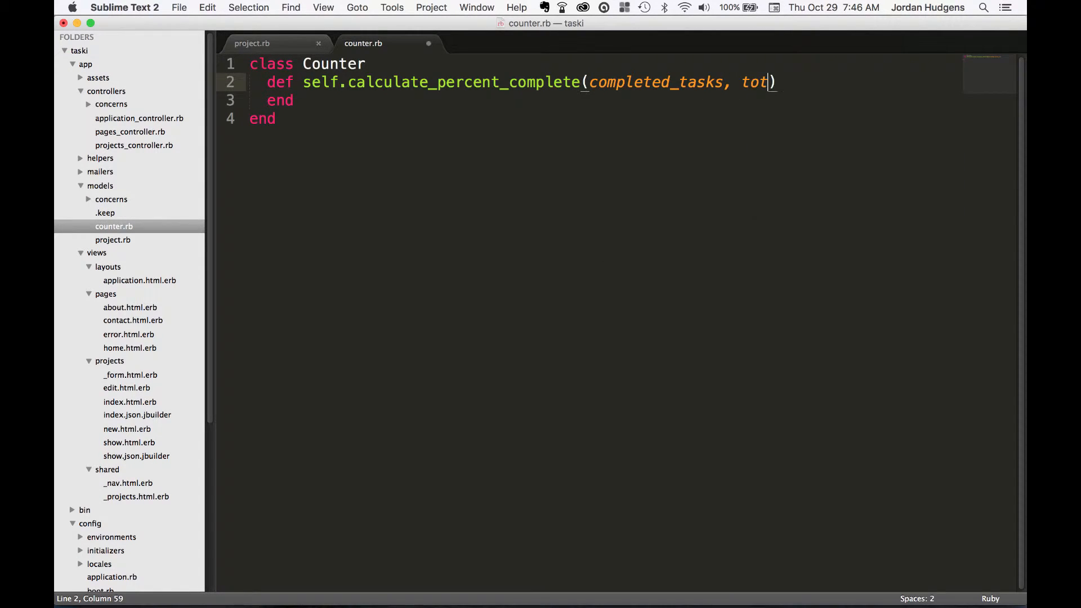
pyautogui.write('al_tasks')
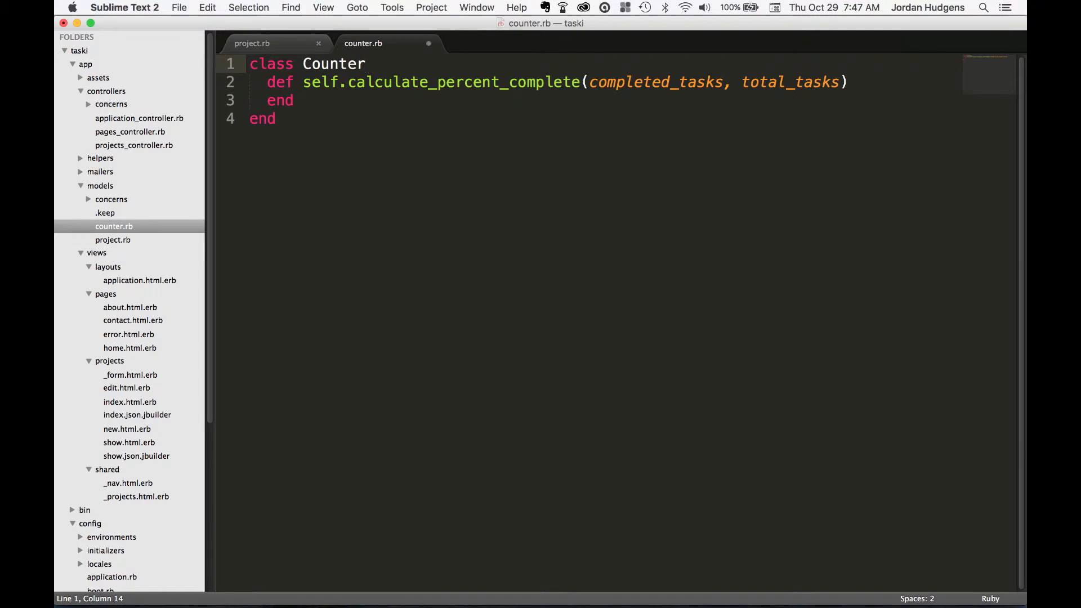
# Step: Draft and remove a 'this method calculates the percentage' comment, then add a blank method line
pyautogui.write('# o')
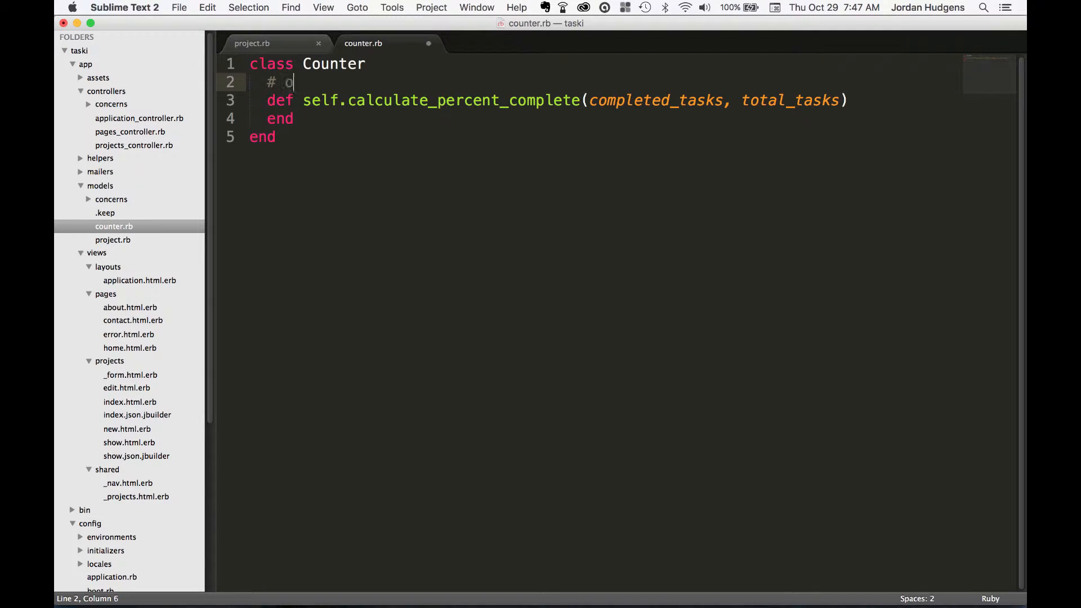
pyautogui.write('this method')
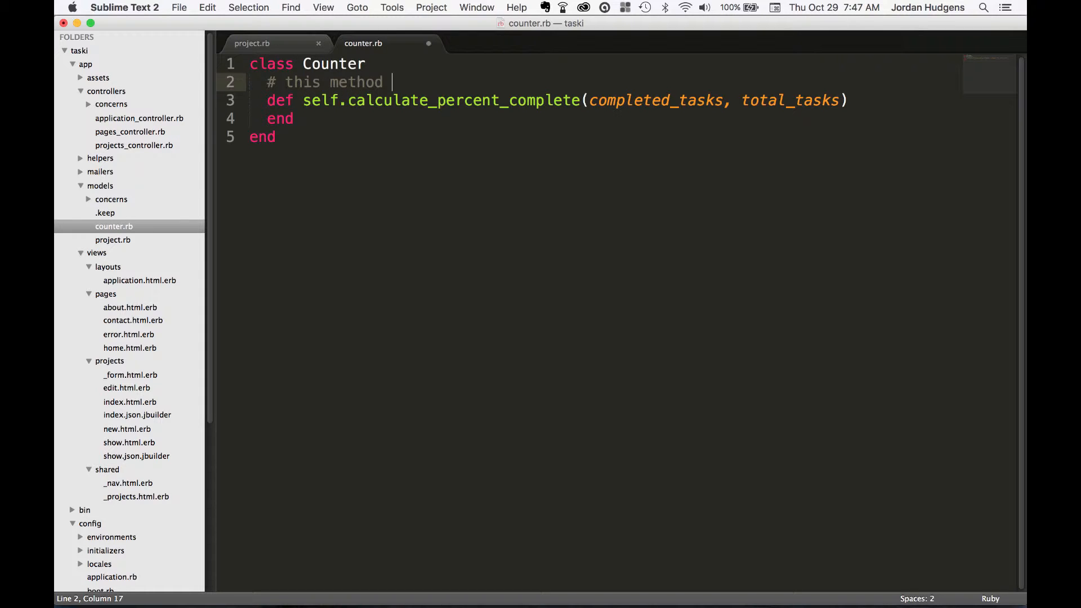
pyautogui.write('calculates')
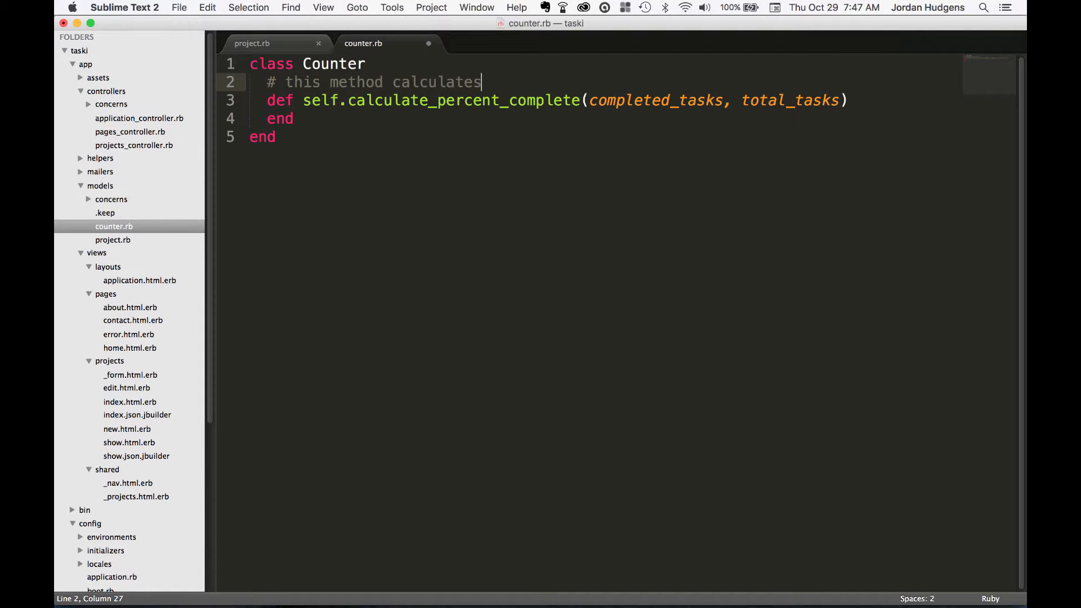
pyautogui.write('the percent')
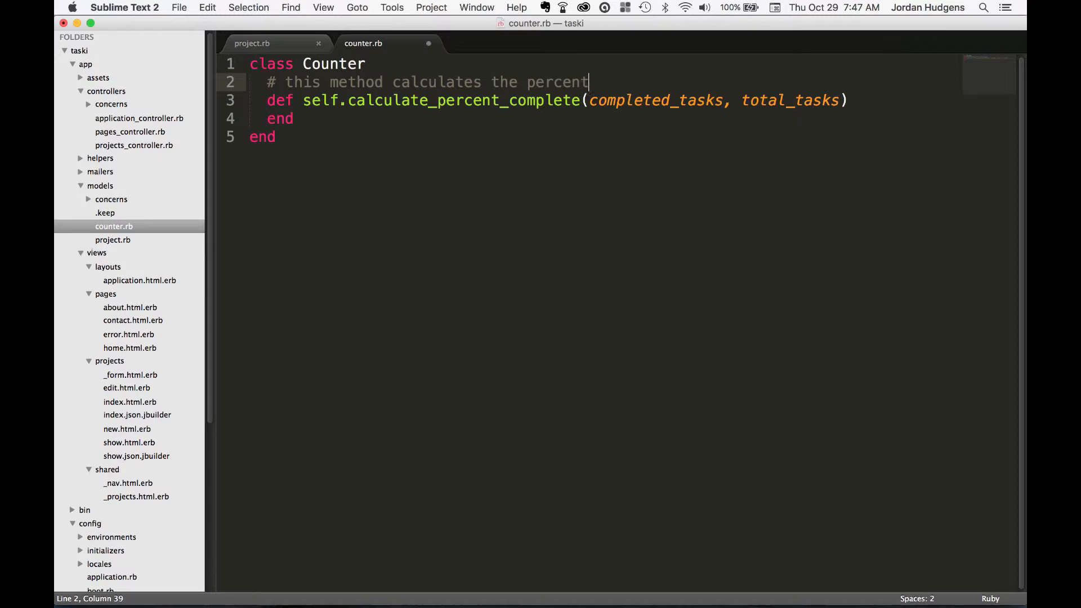
pyautogui.write('age complete for task')
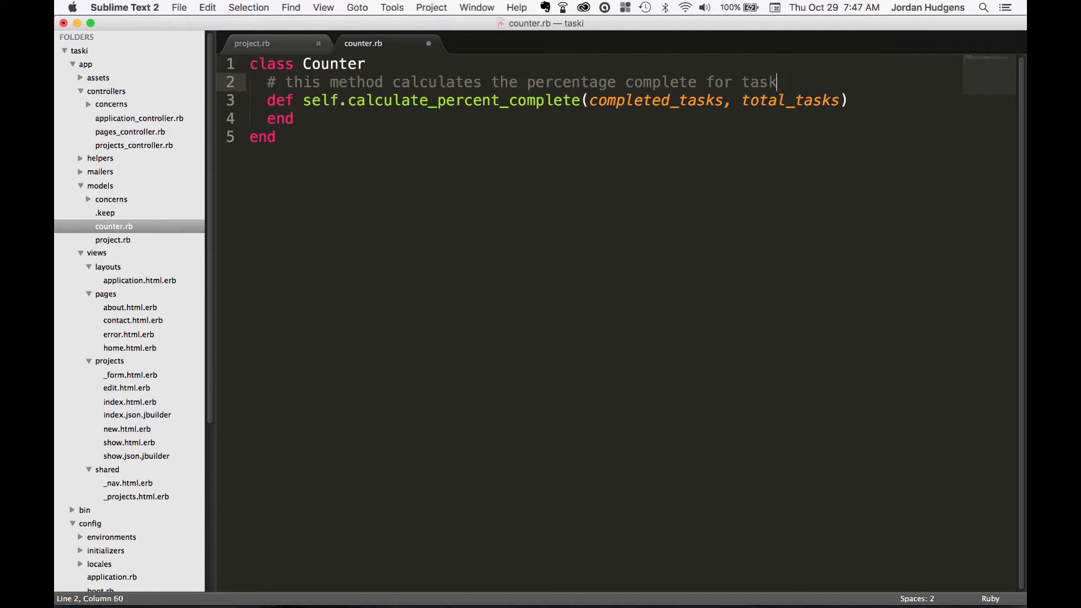
pyautogui.write('s')
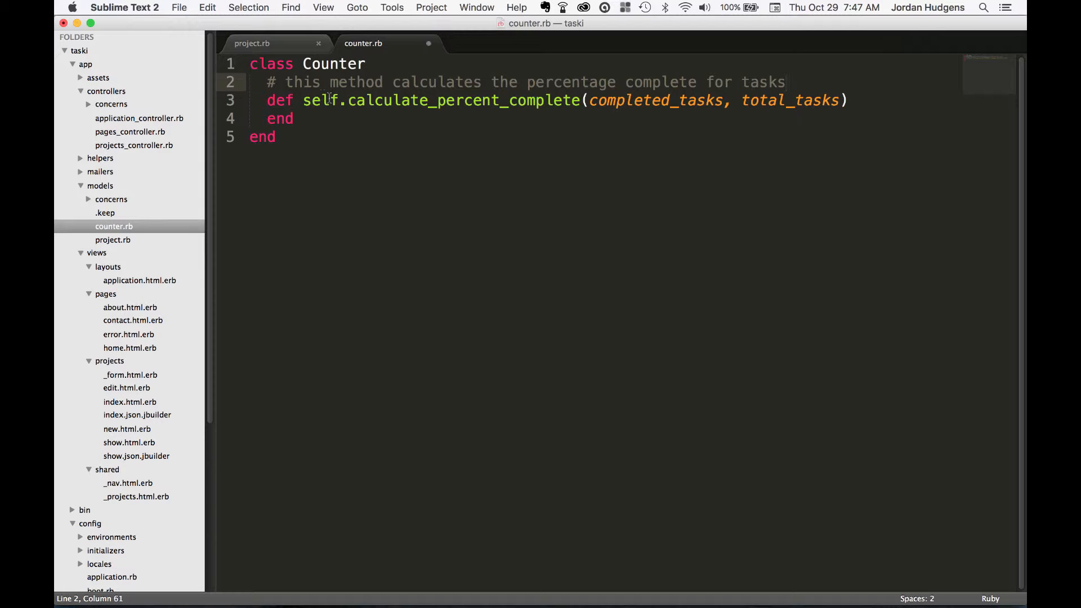
pyautogui.doubleClick(463, 101)
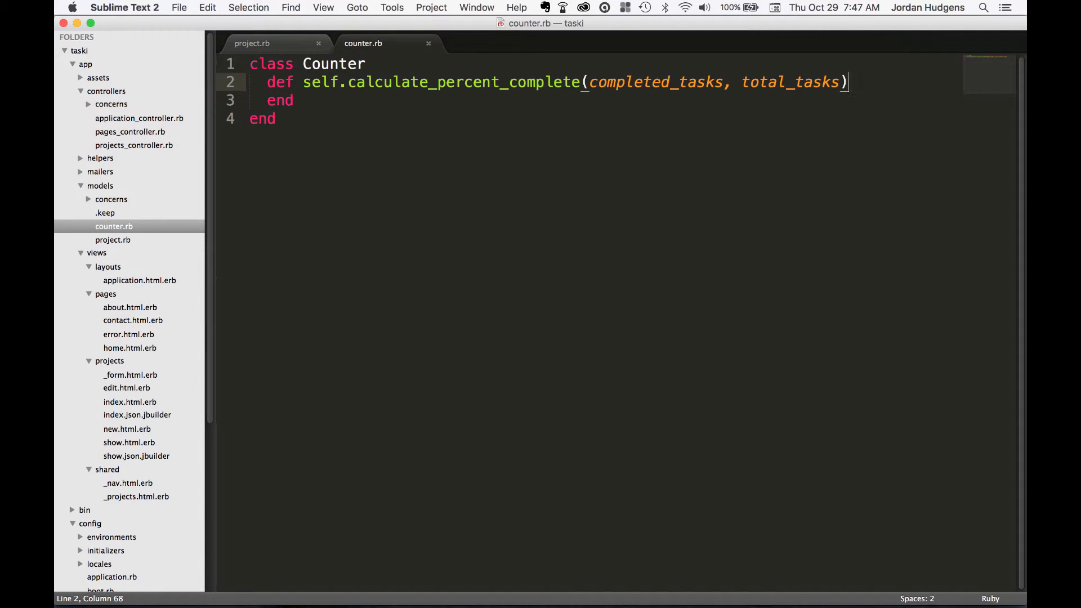
pyautogui.press('enter')
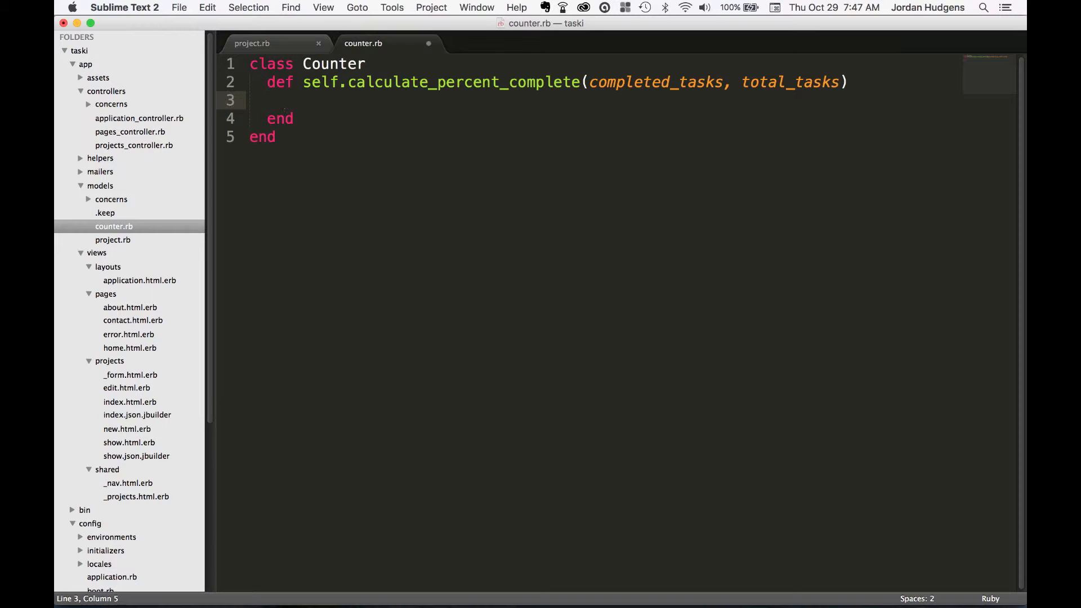
# Step: Write the method body completed_tasks.to_f / total_tasks.to_f * 100 and open schema.rb
pyautogui.write('completed_tasks')
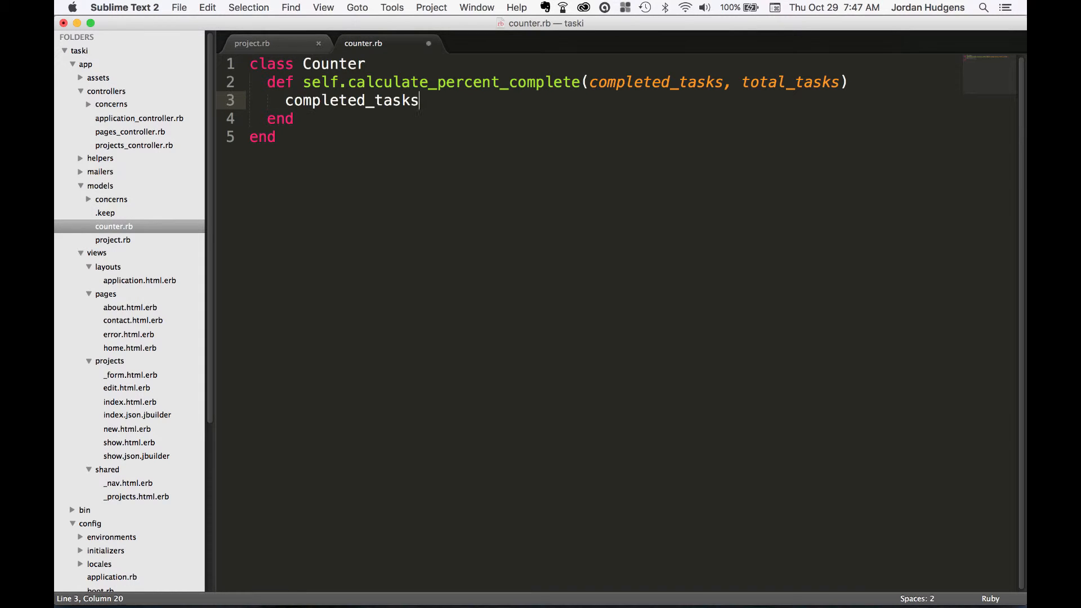
pyautogui.write('.to')
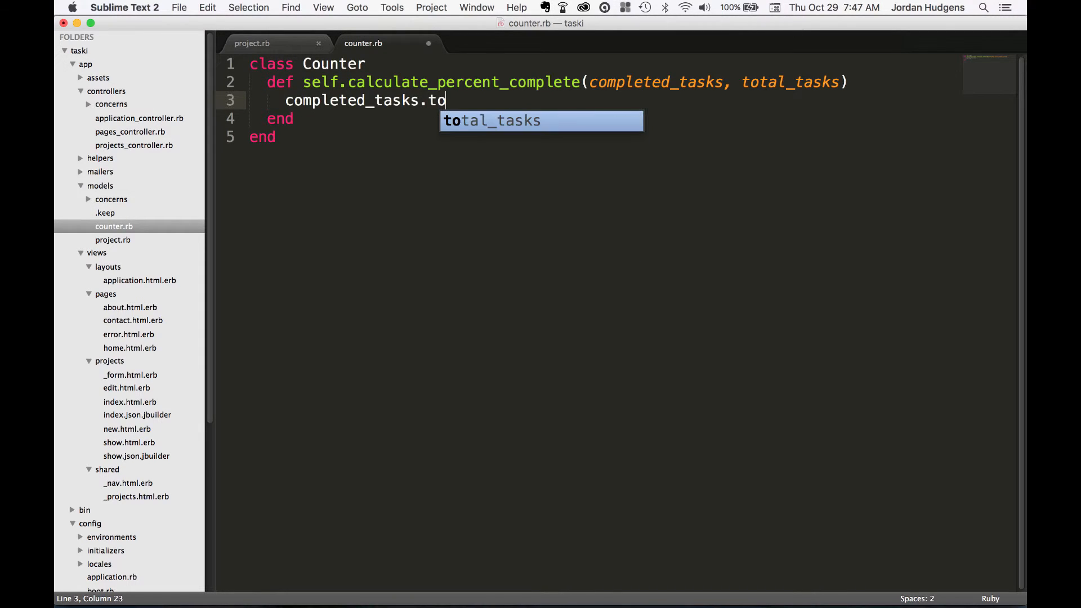
pyautogui.write('_f /')
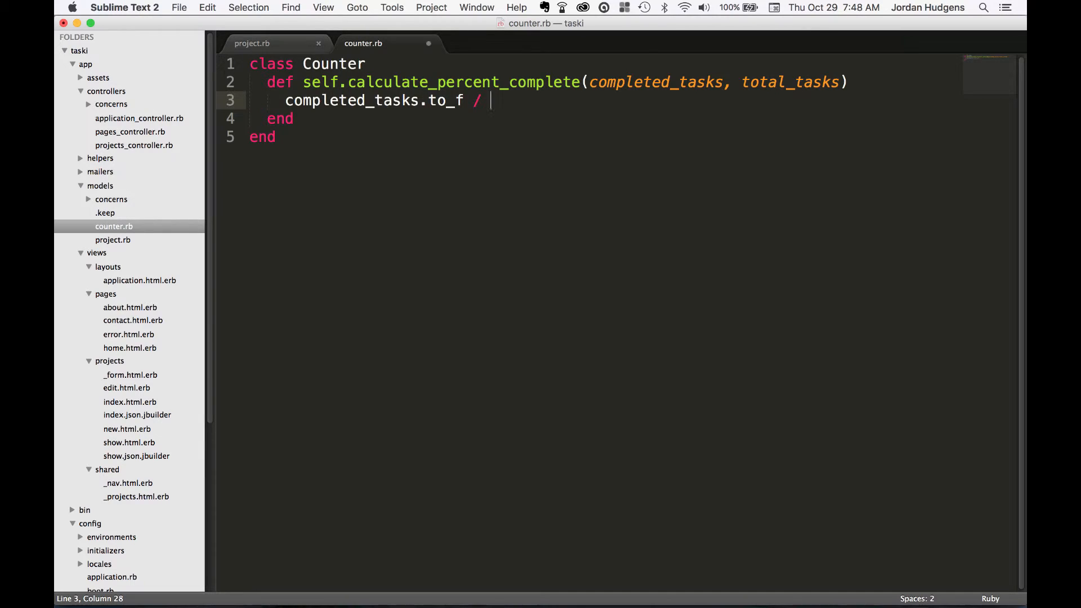
pyautogui.write('tot')
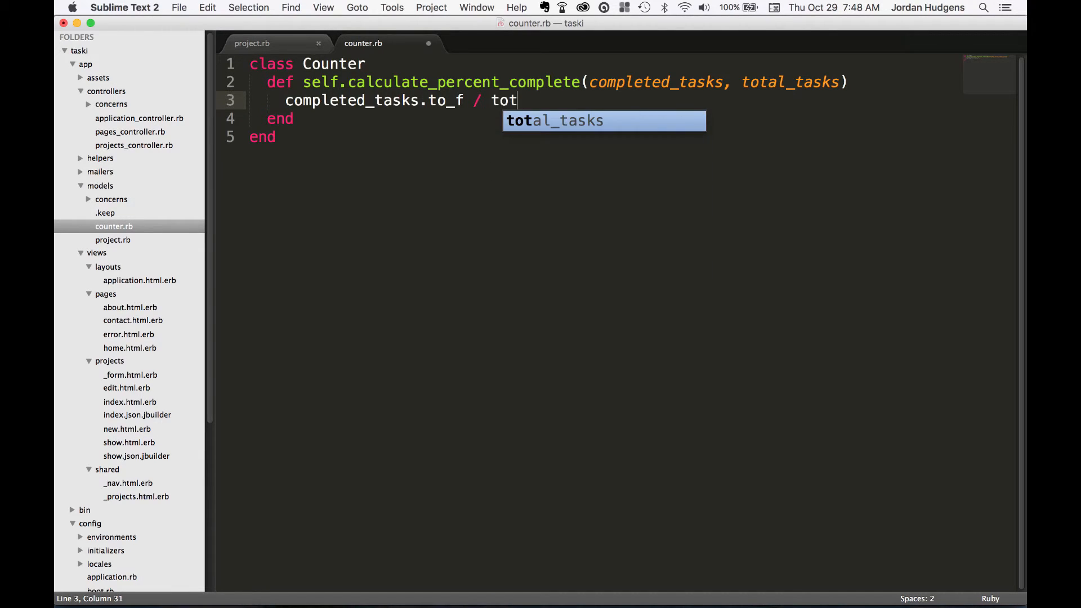
pyautogui.write('al_tasks.to')
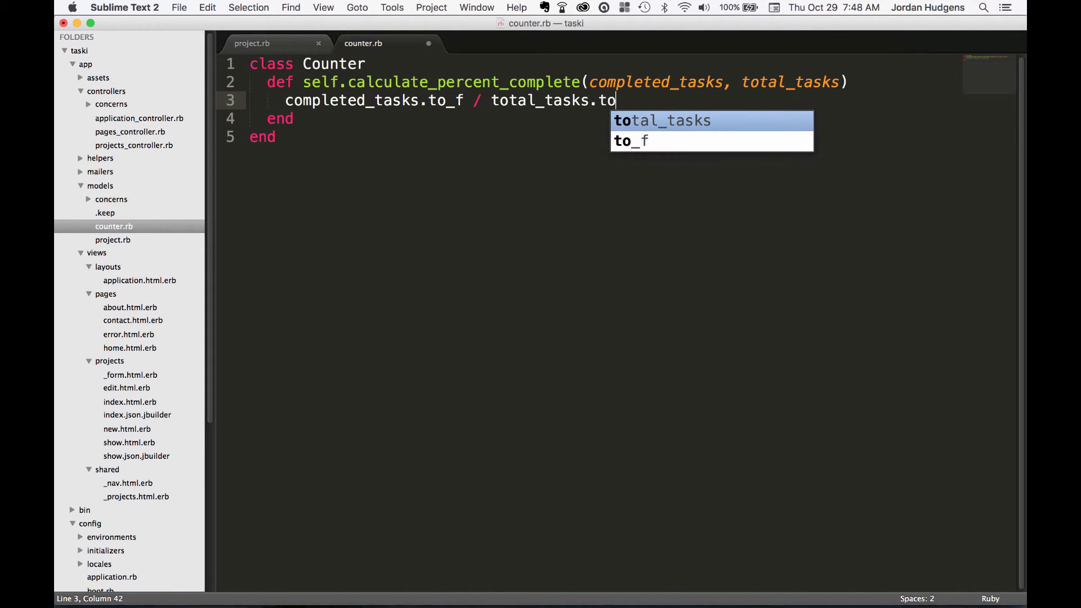
pyautogui.write('_f *')
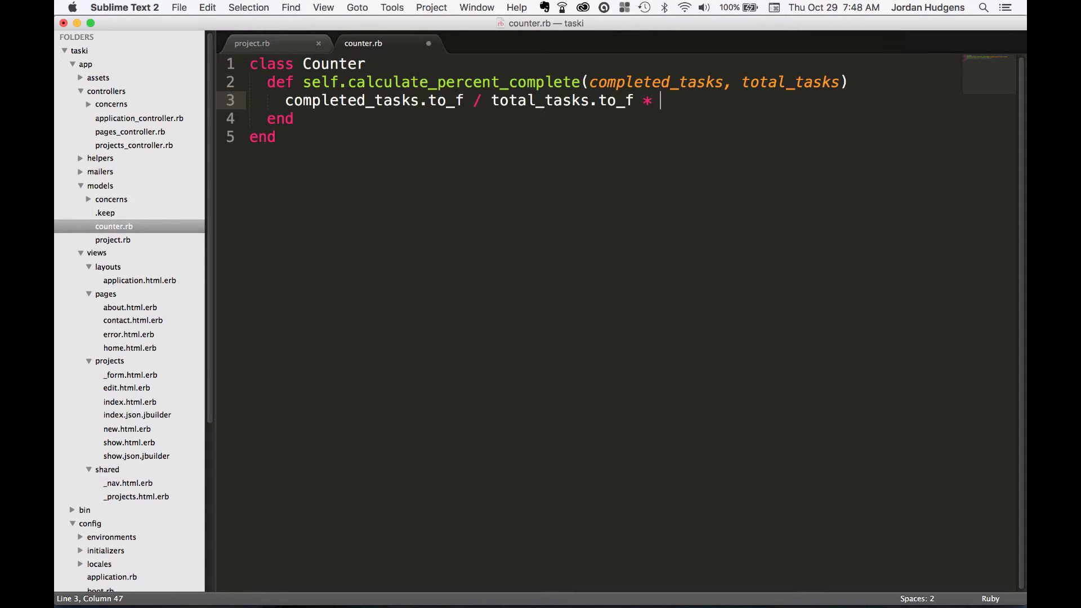
pyautogui.write('100')
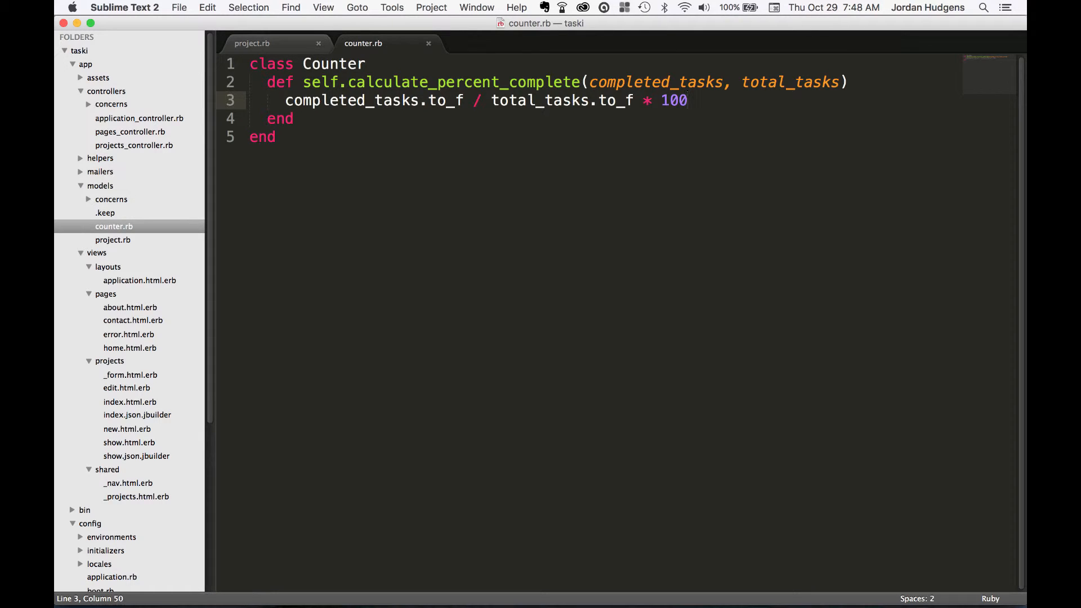
pyautogui.click(473, 43)
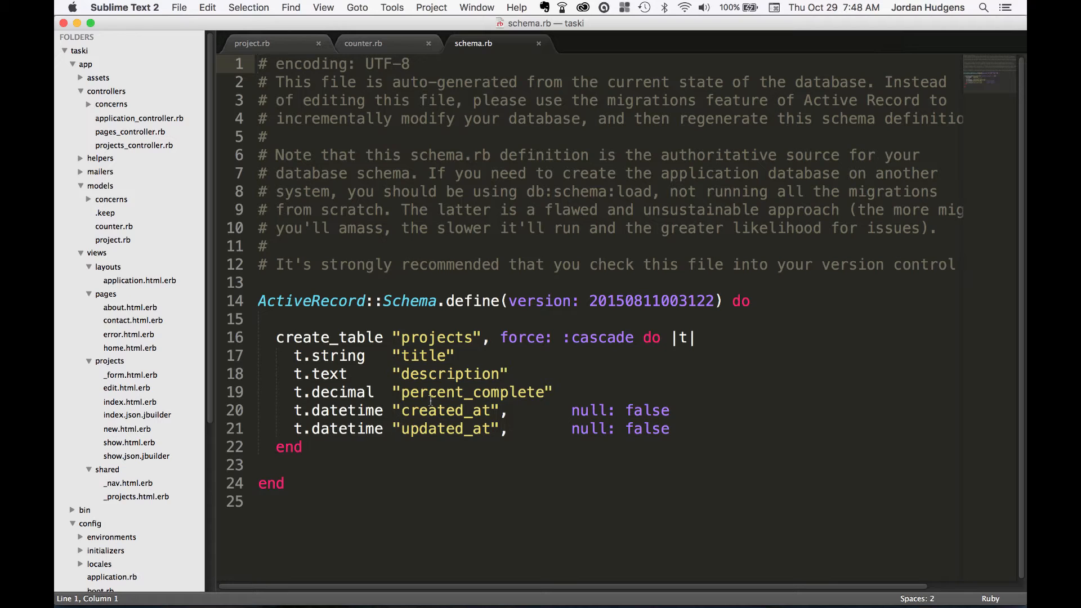
# Step: Close schema.rb, refocus counter.rb, and switch over to Terminal
pyautogui.click(363, 42)
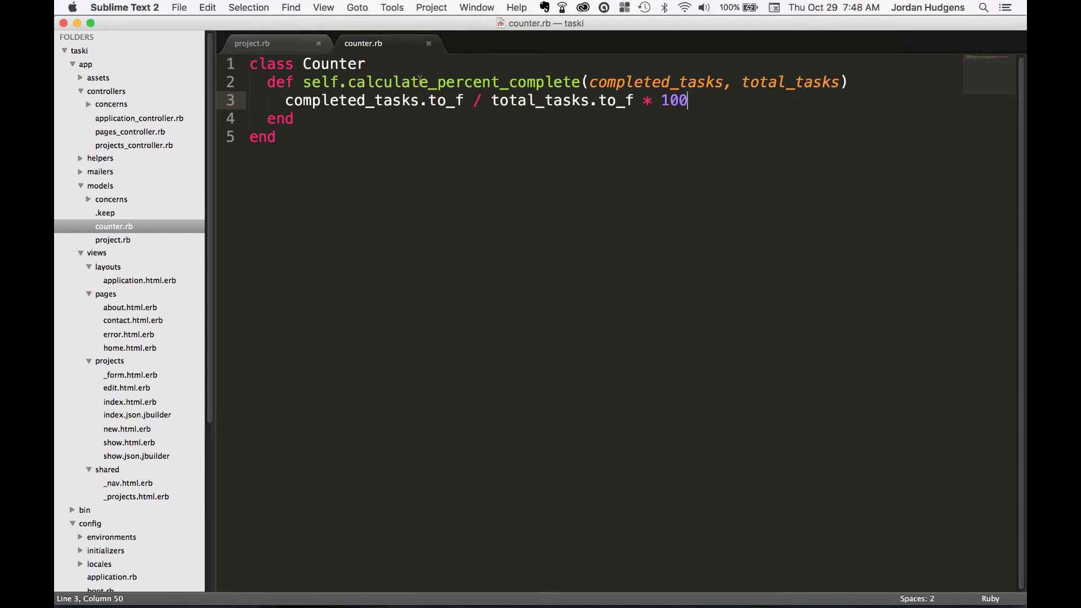
pyautogui.click(471, 83)
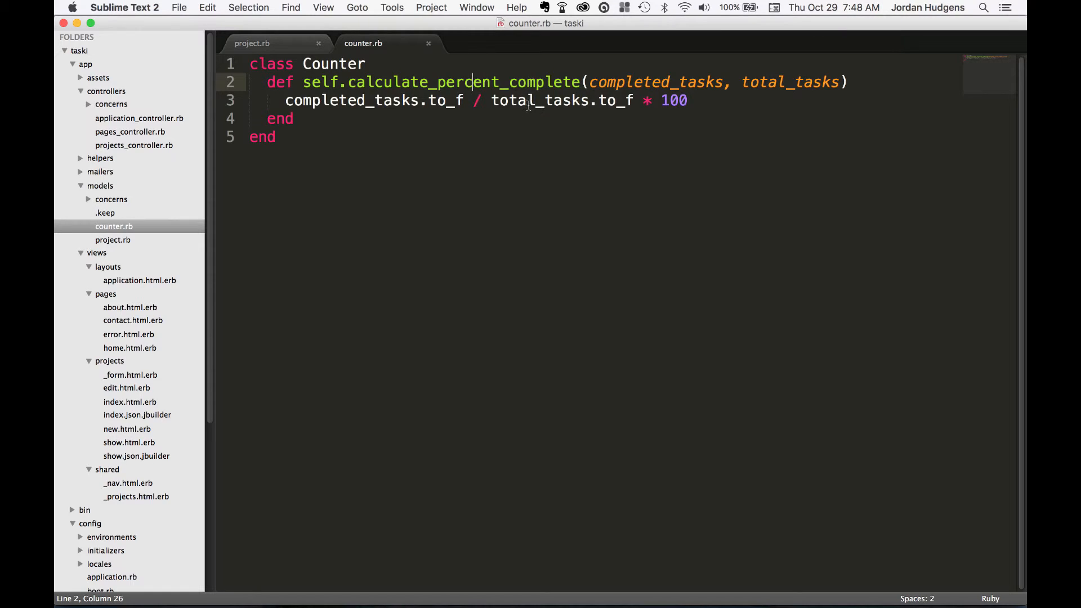
pyautogui.press('cmd+tab')
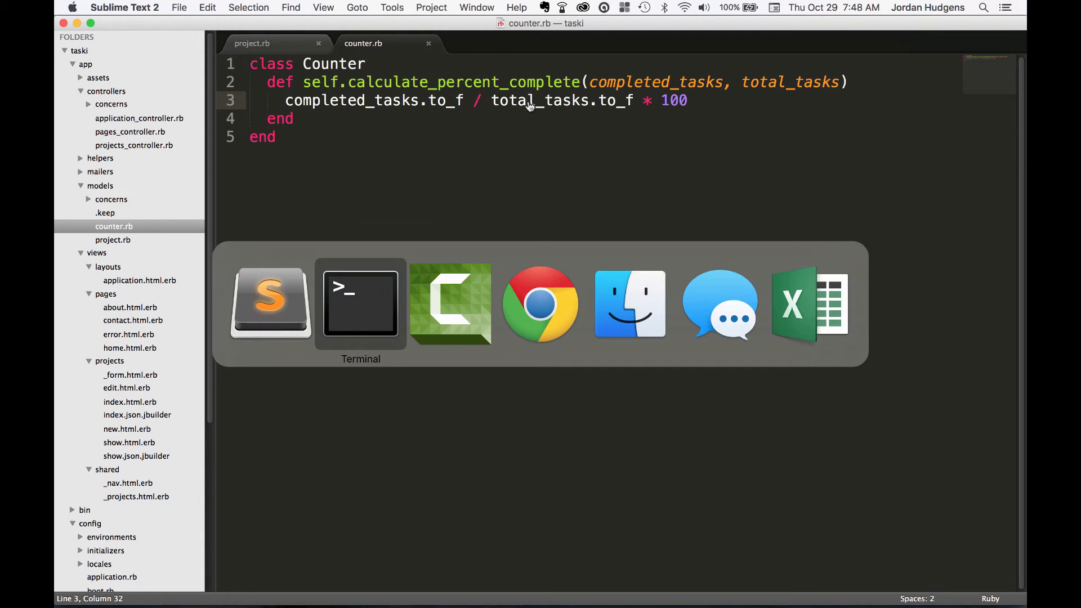
# Step: Start the Rails console and type Counter.calculate_percent_complete(8, 10)
pyautogui.click(360, 304)
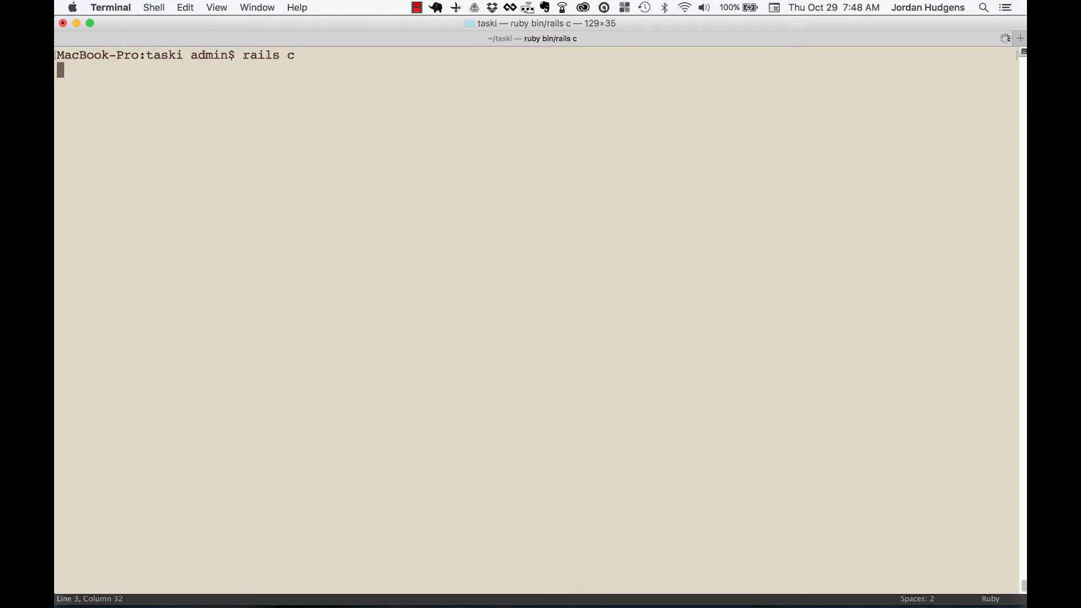
pyautogui.press('Return')
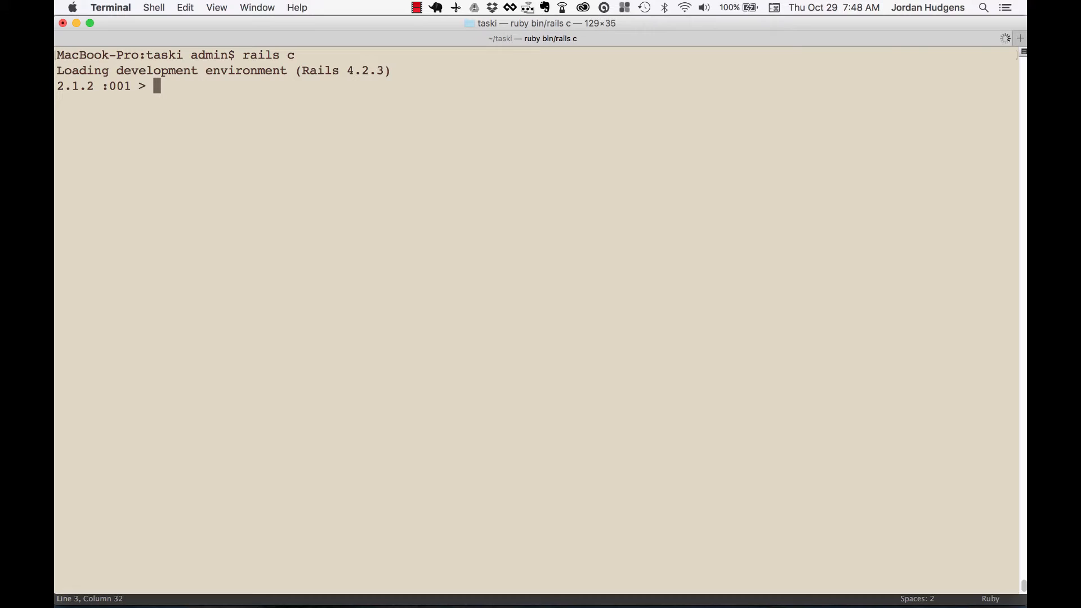
pyautogui.write('Counter')
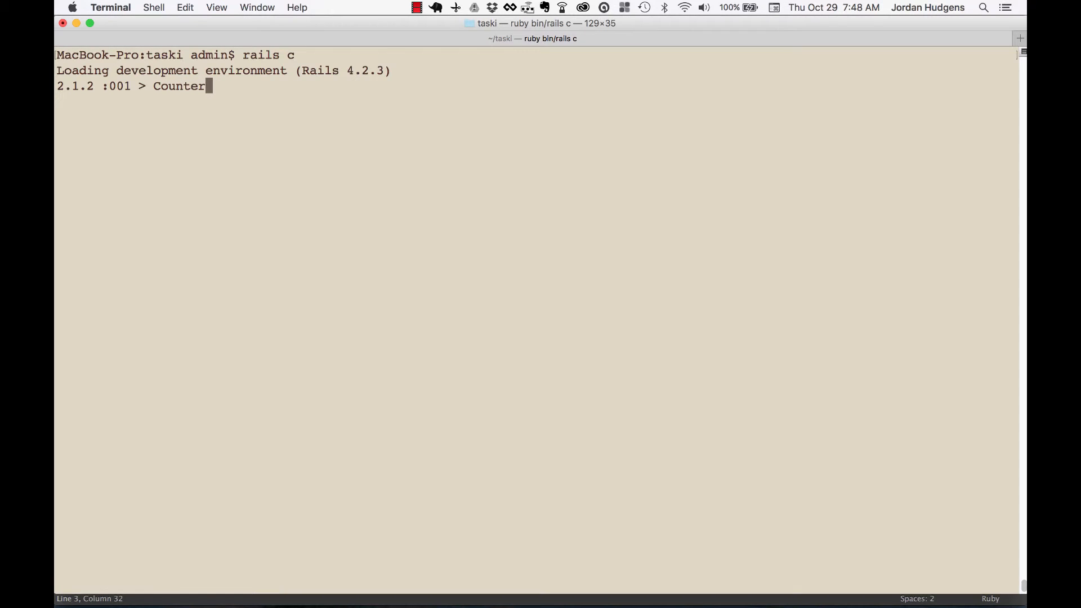
pyautogui.write('.ca')
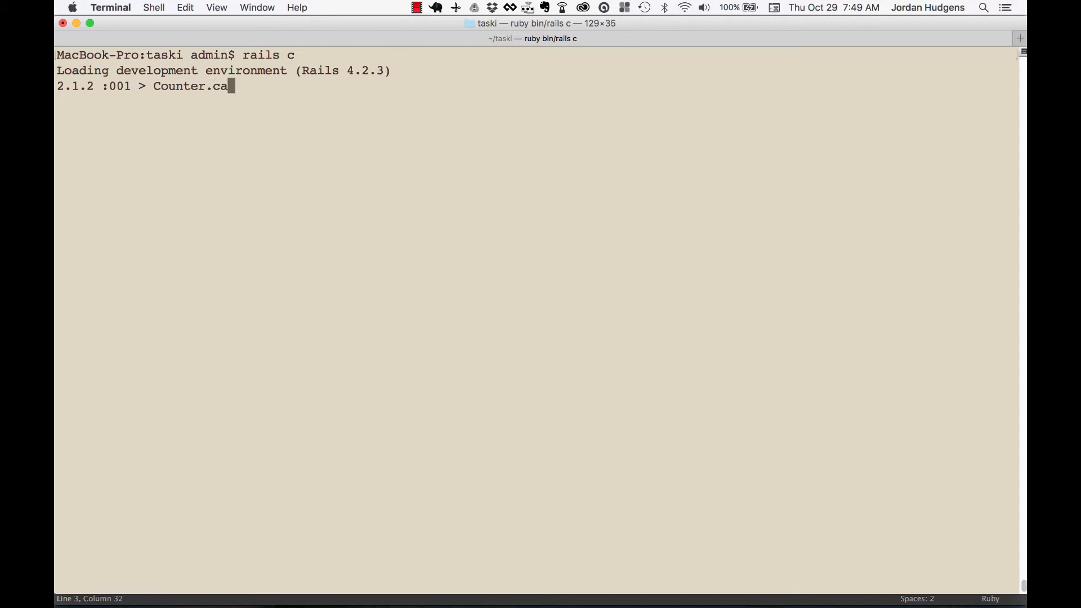
pyautogui.write('lculate_per')
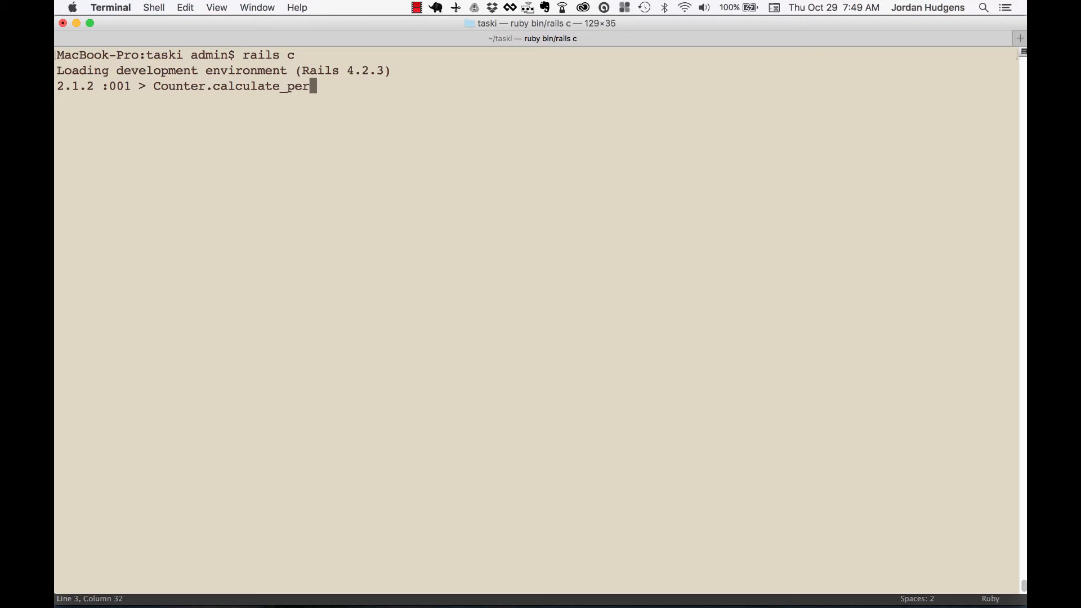
pyautogui.write('cent')
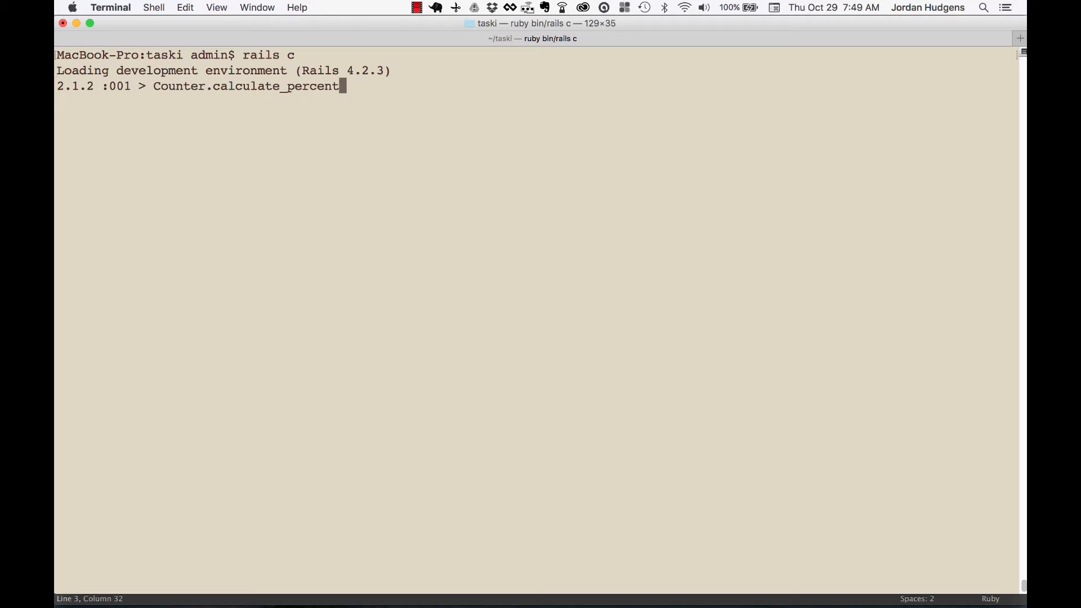
pyautogui.write('_complete')
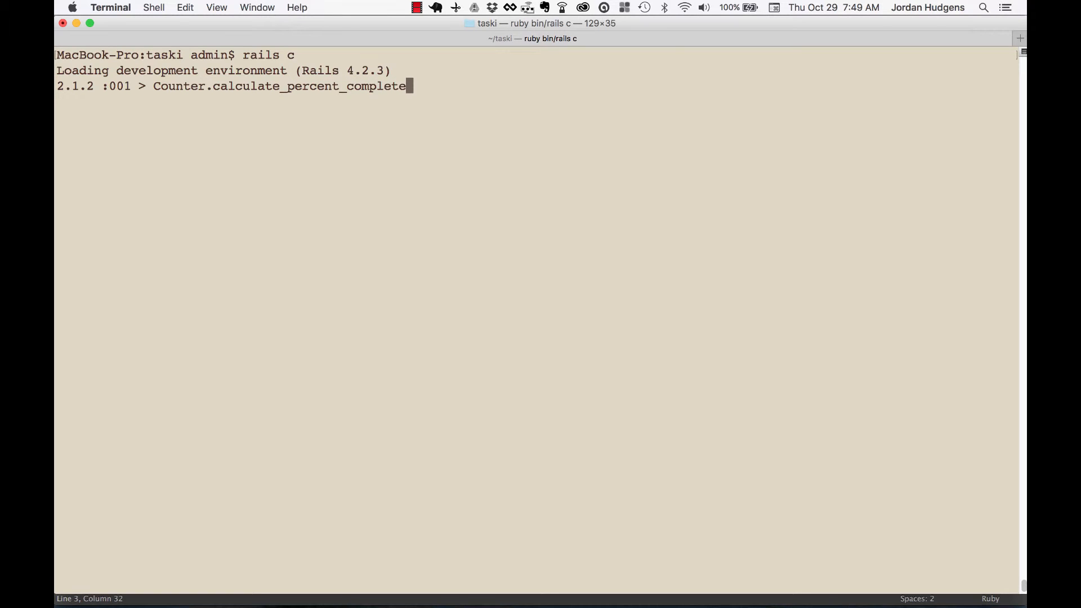
pyautogui.write('(8, 10')
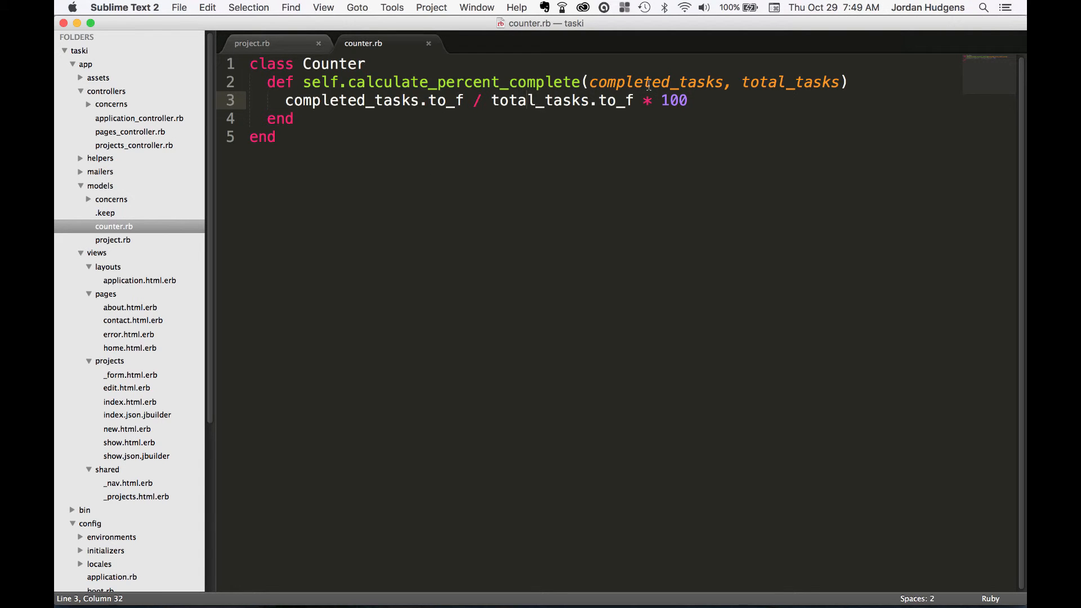
# Step: Select the total_tasks parameter in counter.rb to confirm the argument order
pyautogui.doubleClick(790, 82)
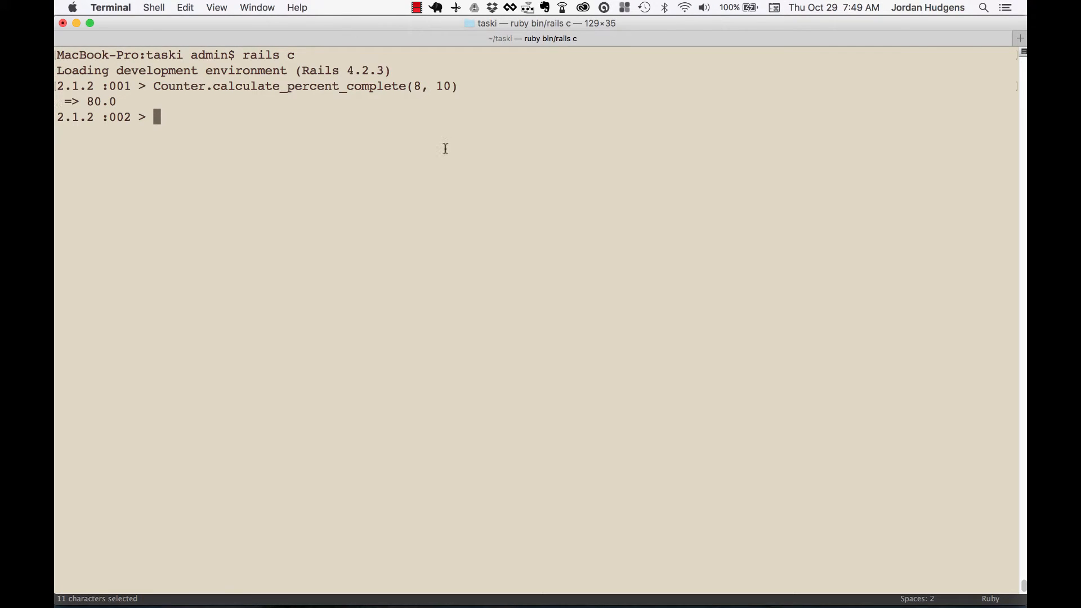
# Step: Rerun Counter.calculate_percent_complete with 2 of 10 tasks, returning 20.0
pyautogui.write('Counter.calculate_percent_complete(8, 10)')
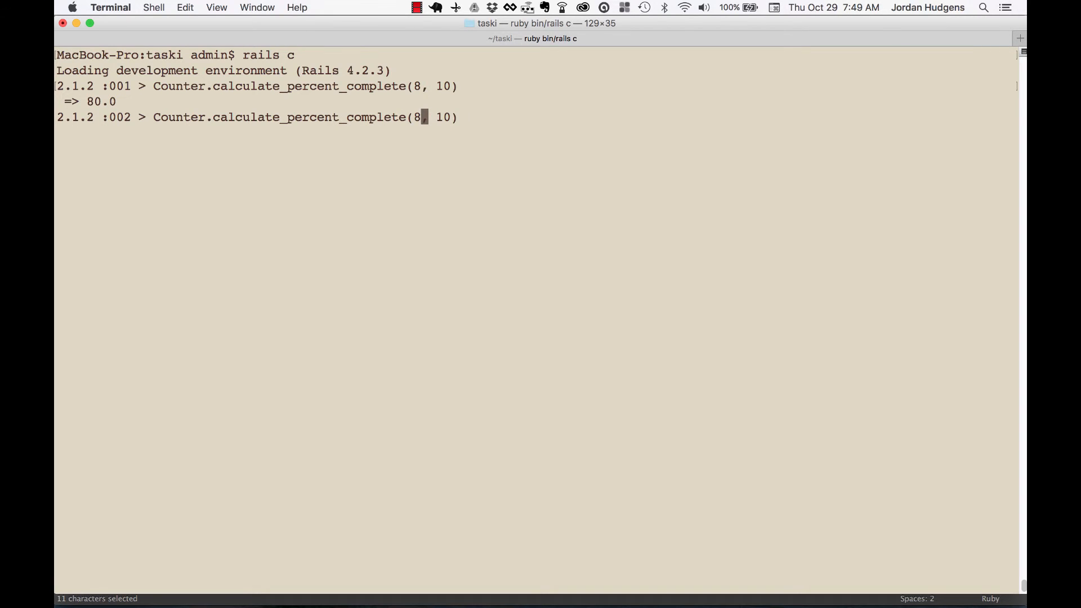
pyautogui.write('2')
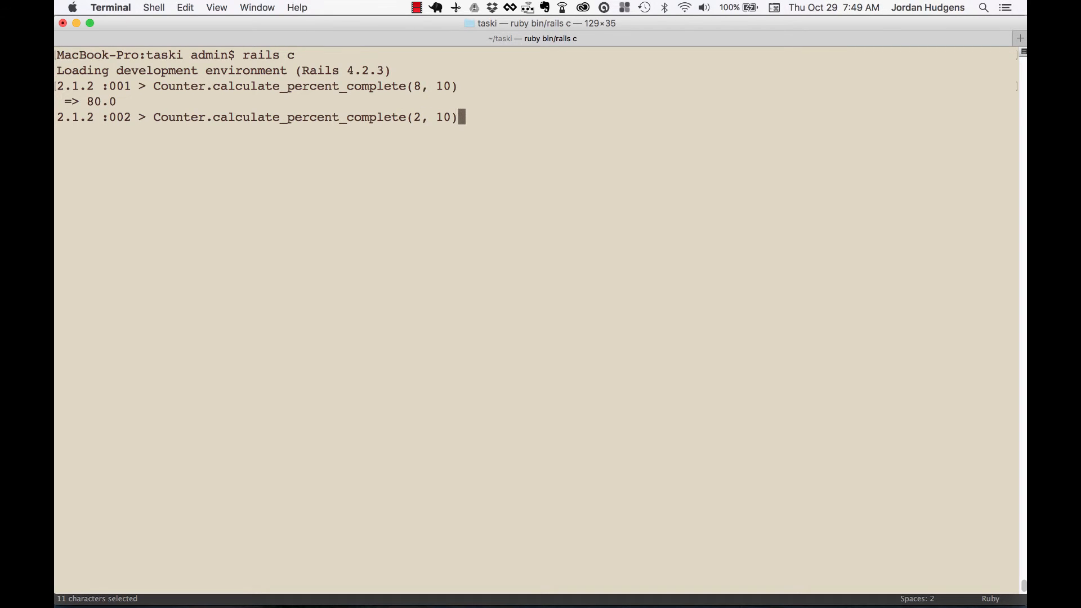
pyautogui.press('Return')
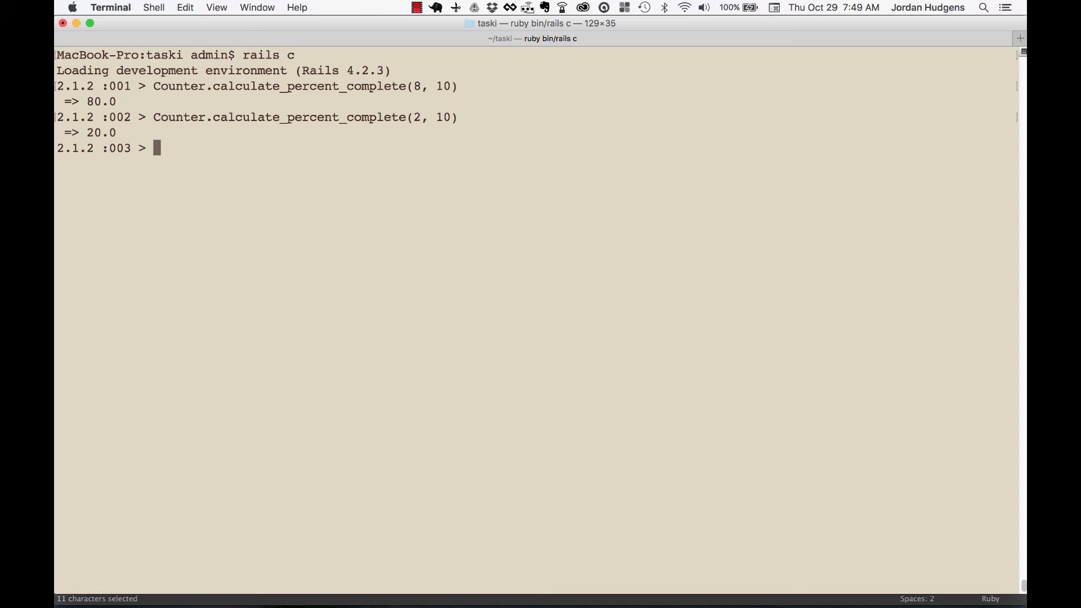
pyautogui.moveTo(182, 139)
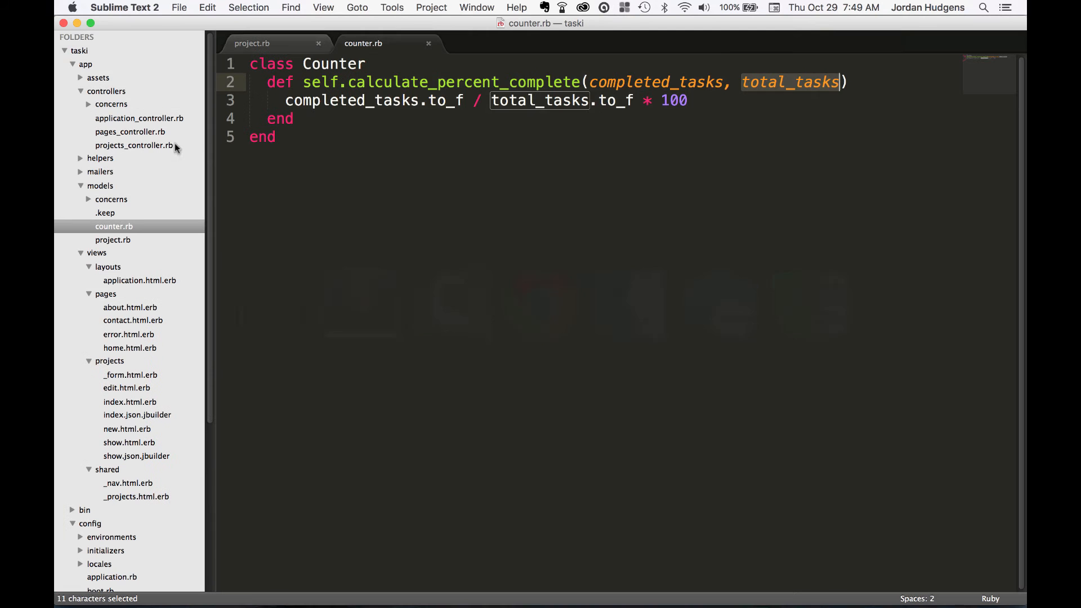
# Step: Clear the selection in counter.rb and open project.rb from the sidebar
pyautogui.click(495, 81)
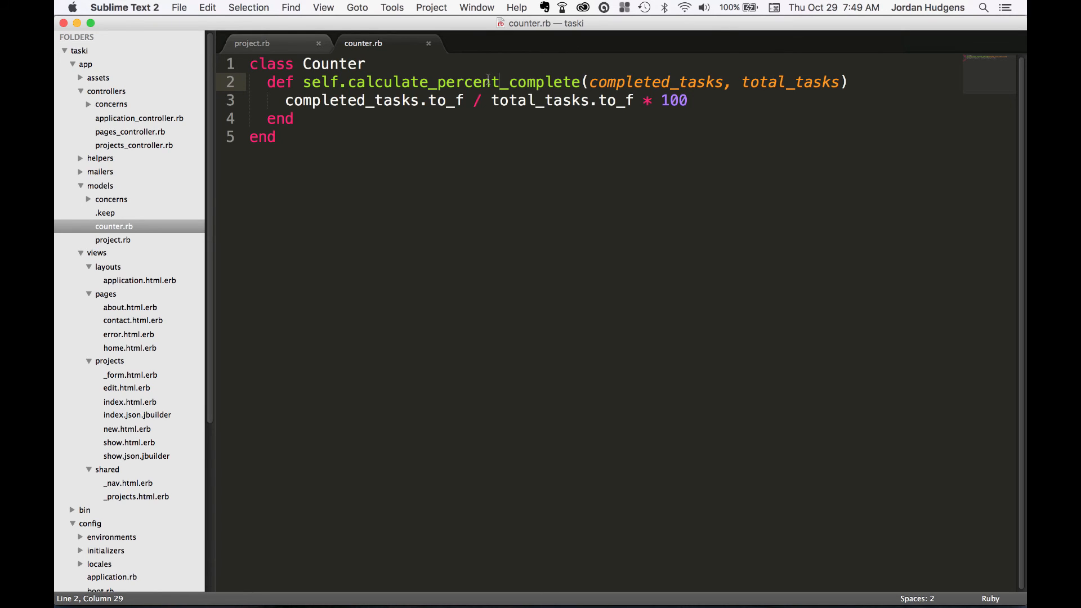
pyautogui.moveTo(180, 215)
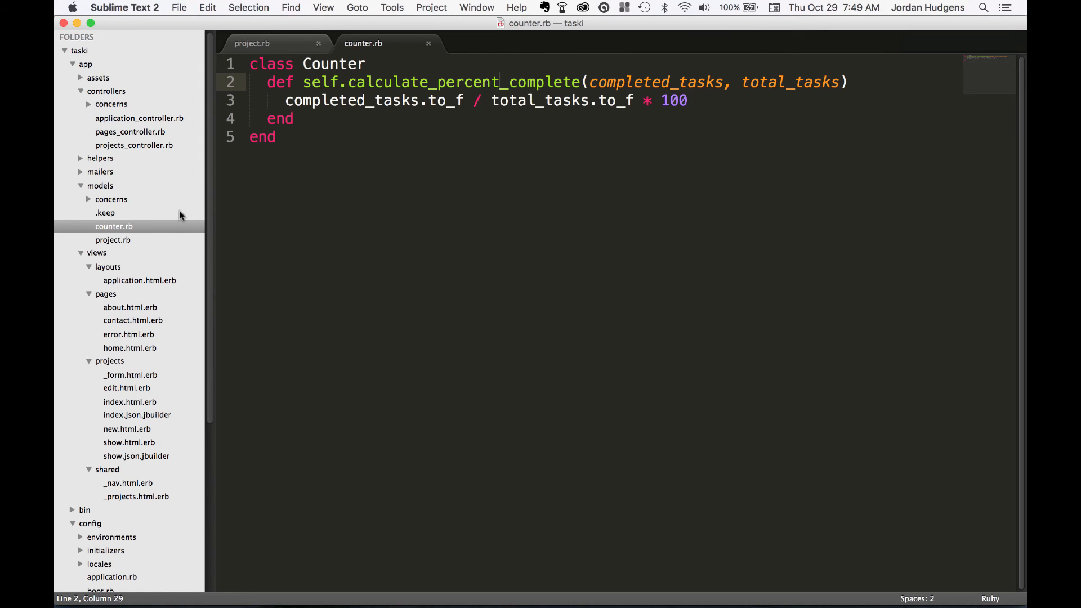
pyautogui.click(252, 43)
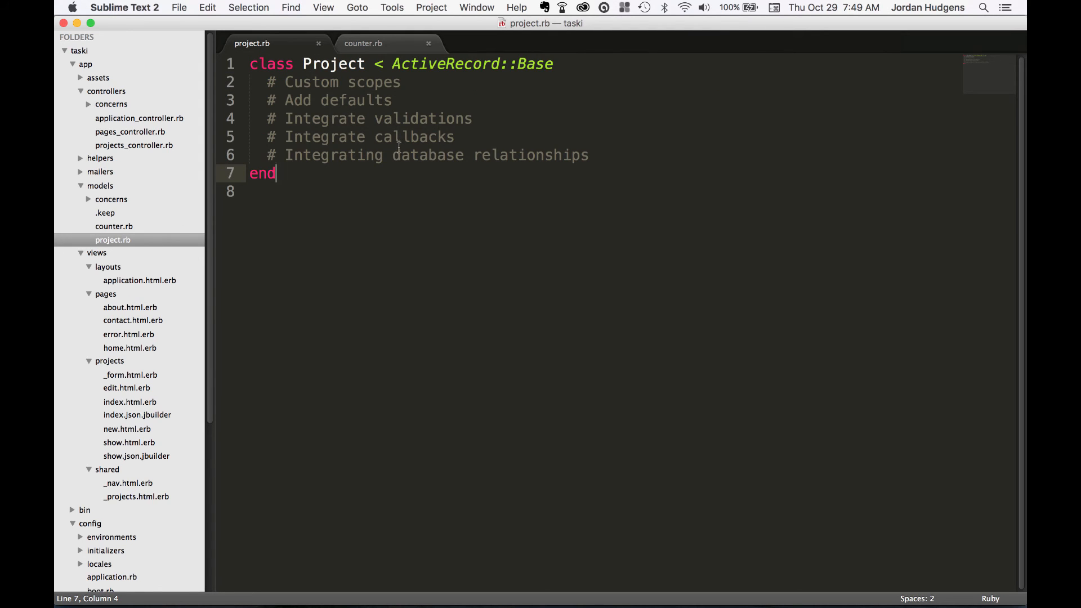
pyautogui.click(364, 42)
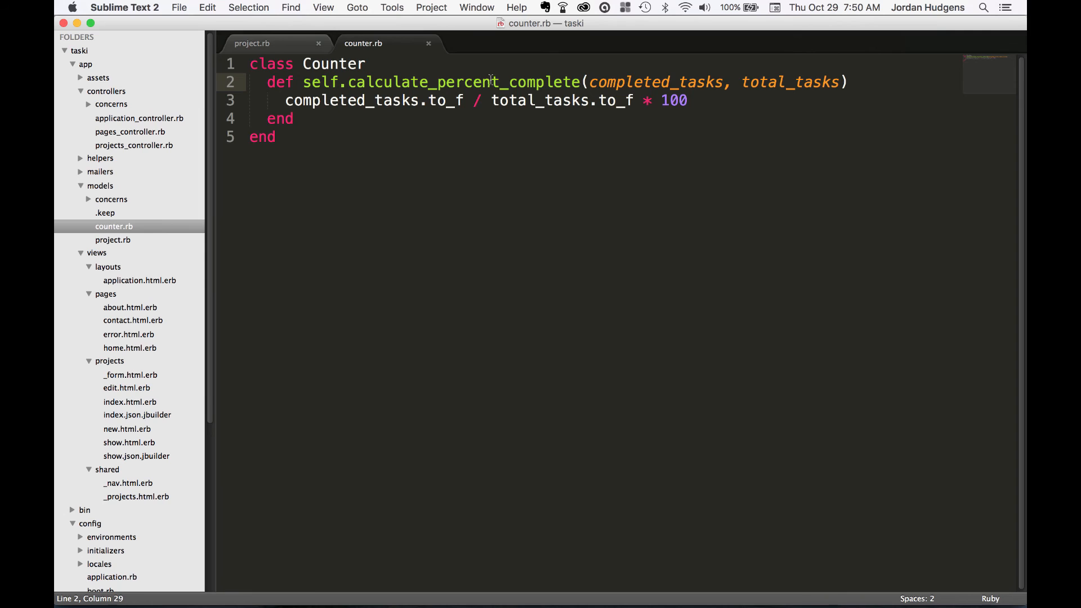
pyautogui.moveTo(244, 196)
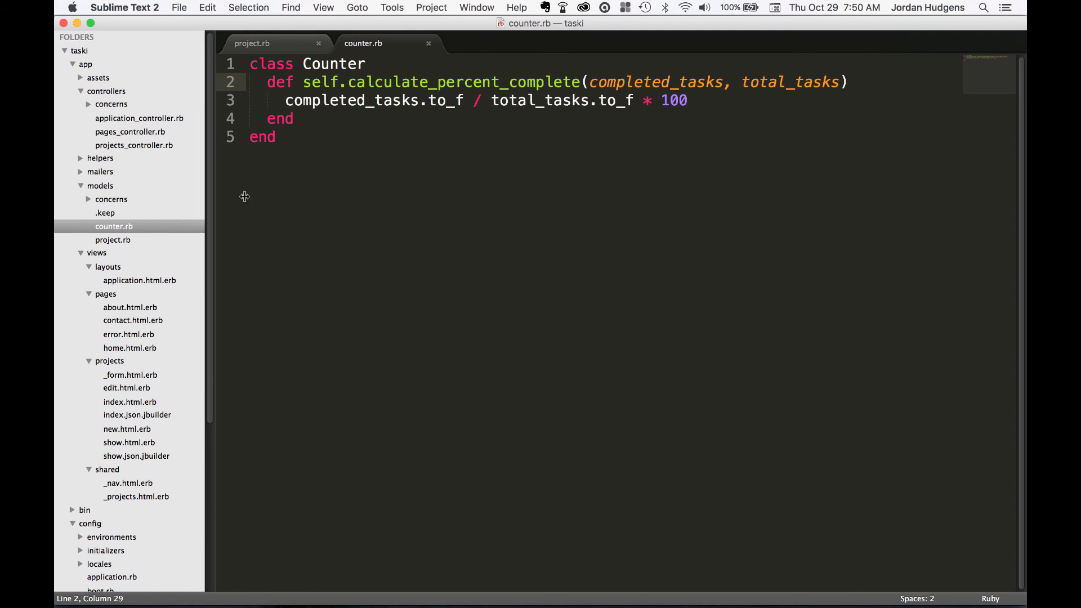
pyautogui.click(252, 43)
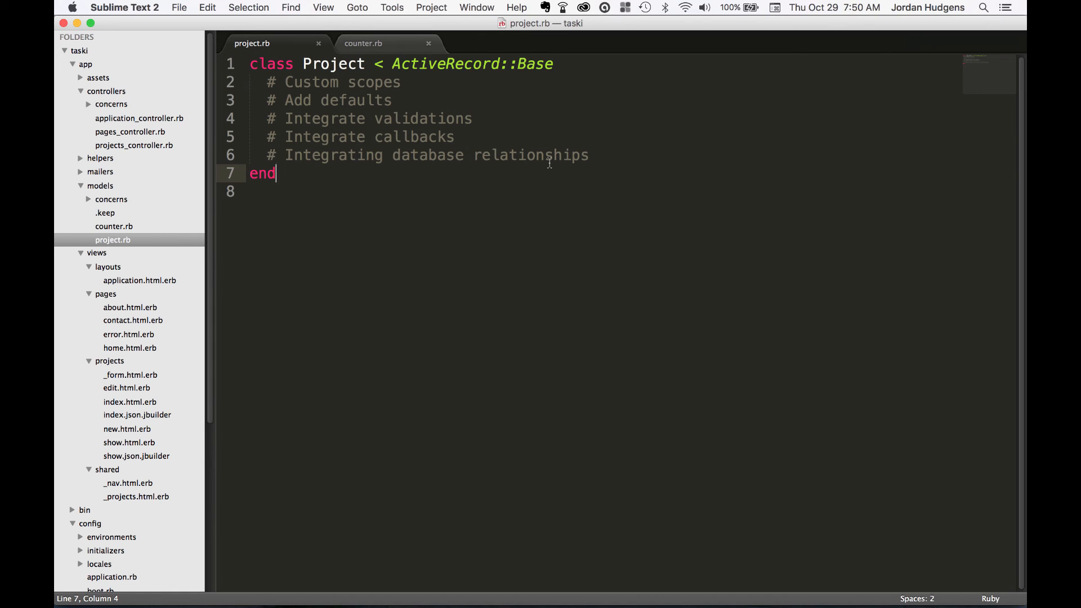
pyautogui.click(363, 43)
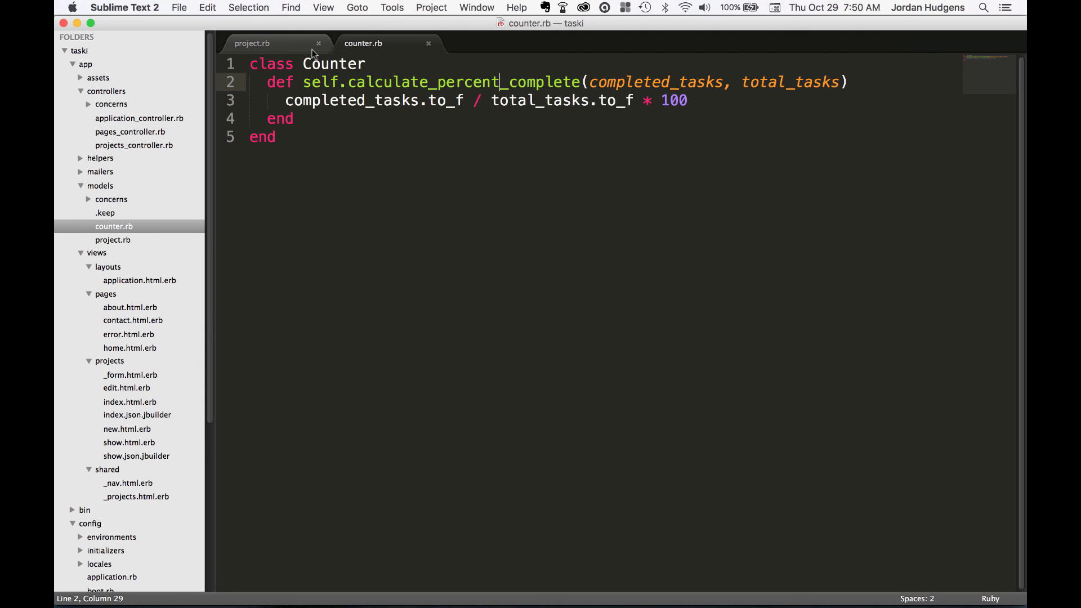
pyautogui.click(252, 43)
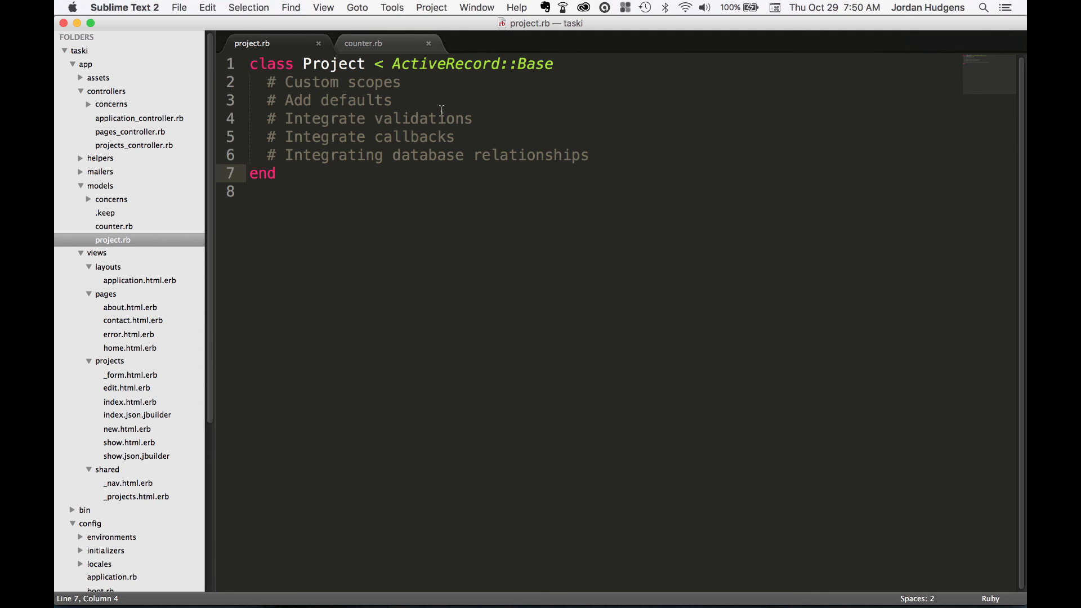